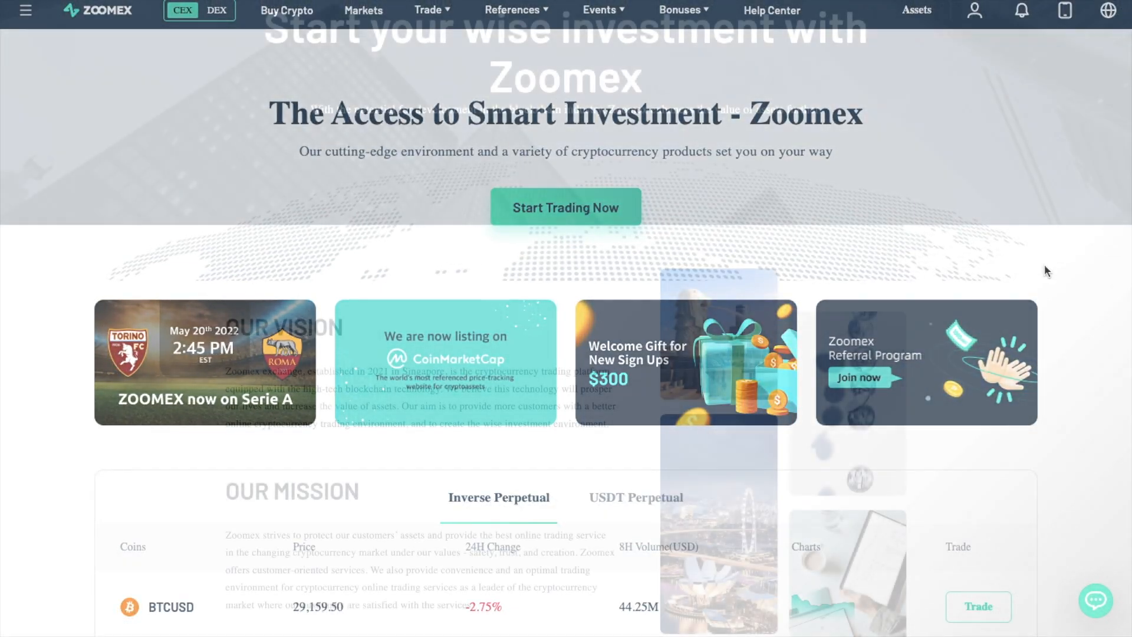
Open the Zoomex sign-up form and choose registration with email.
{"action": "scroll", "scroll_direction": "down", "scroll_amount": 3}
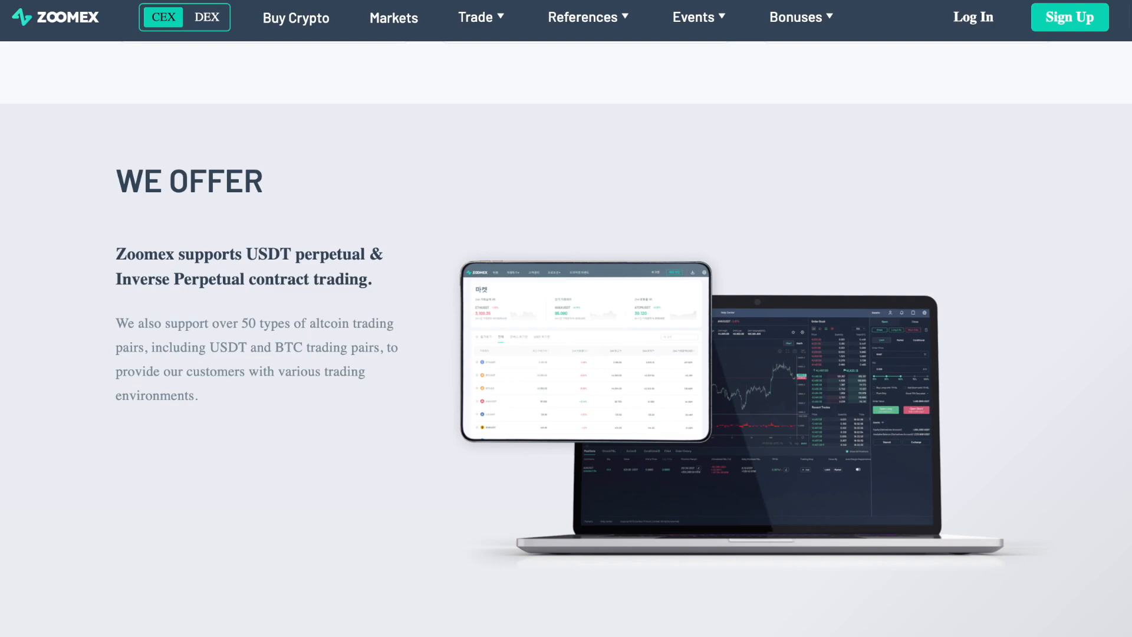
{"action": "left_click", "coordinate": [393, 18]}
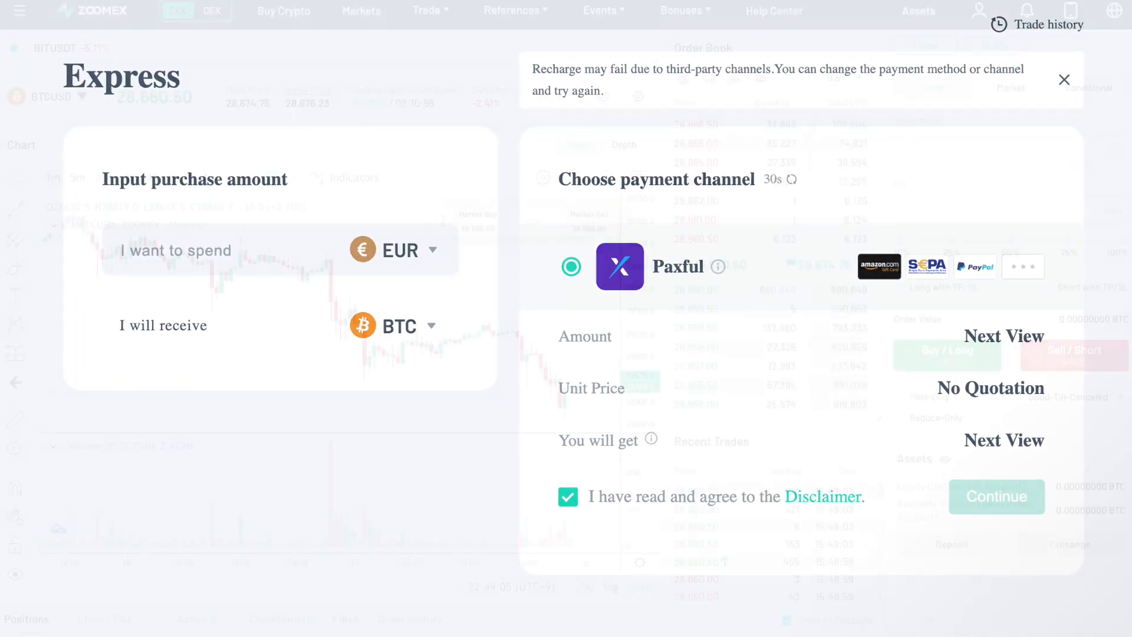
{"action": "left_click", "coordinate": [1064, 79]}
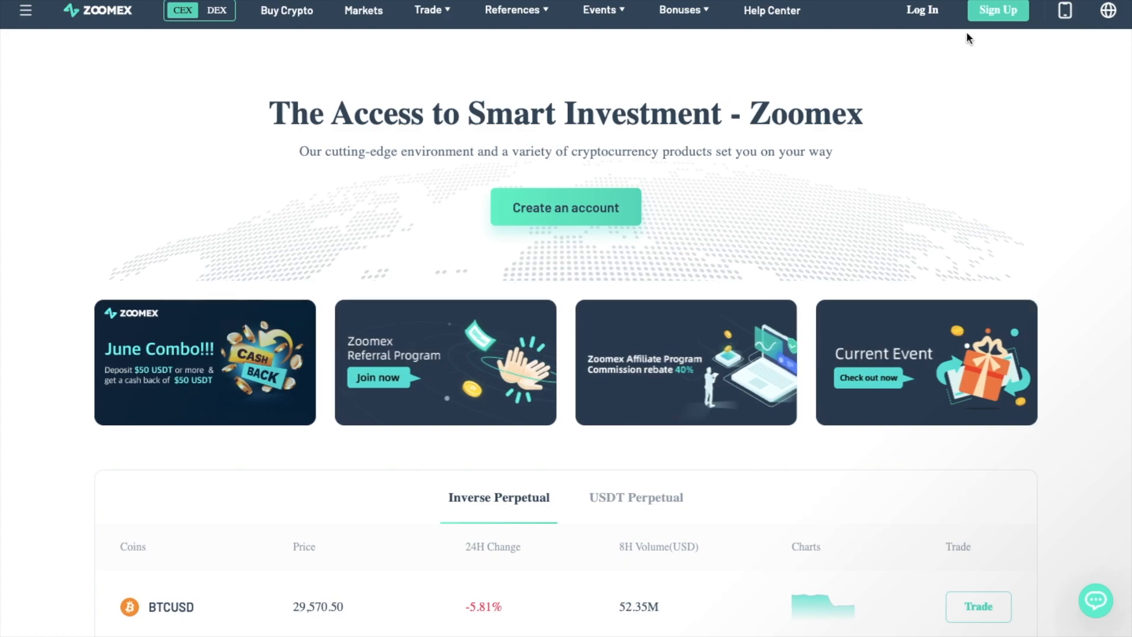
{"action": "mouse_move", "coordinate": [943, 51]}
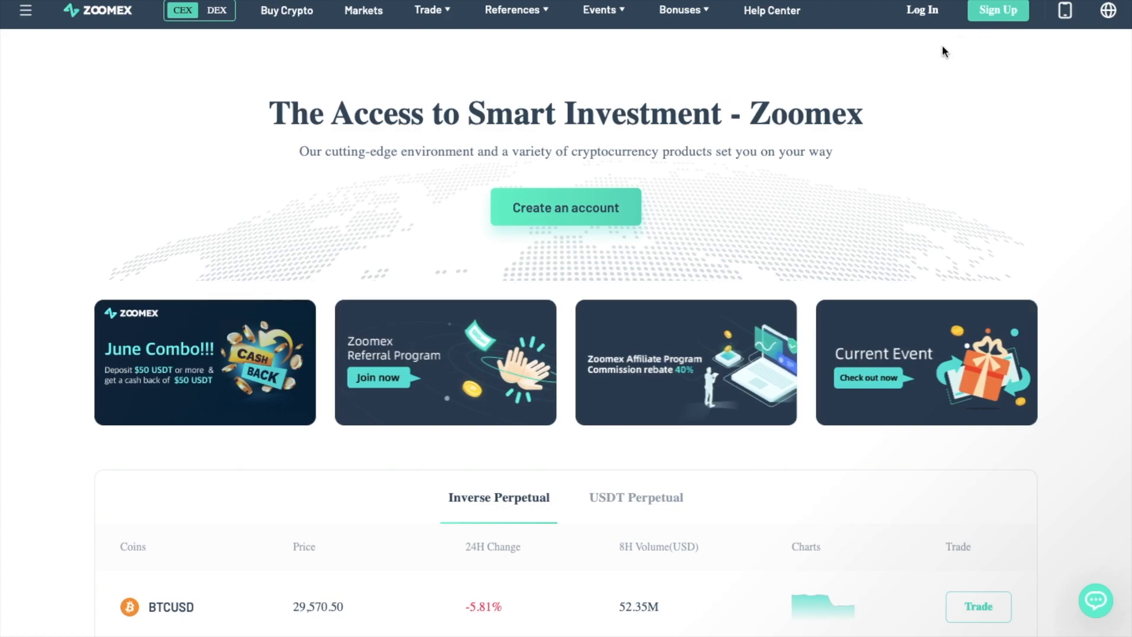
{"action": "left_click", "coordinate": [565, 207]}
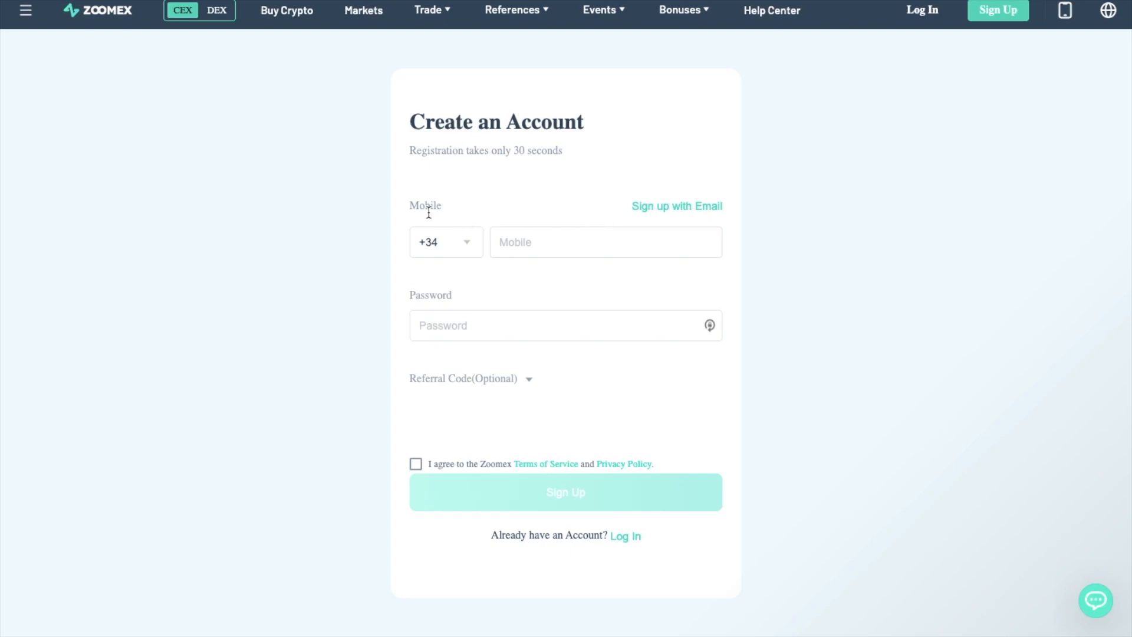
{"action": "left_click", "coordinate": [676, 206]}
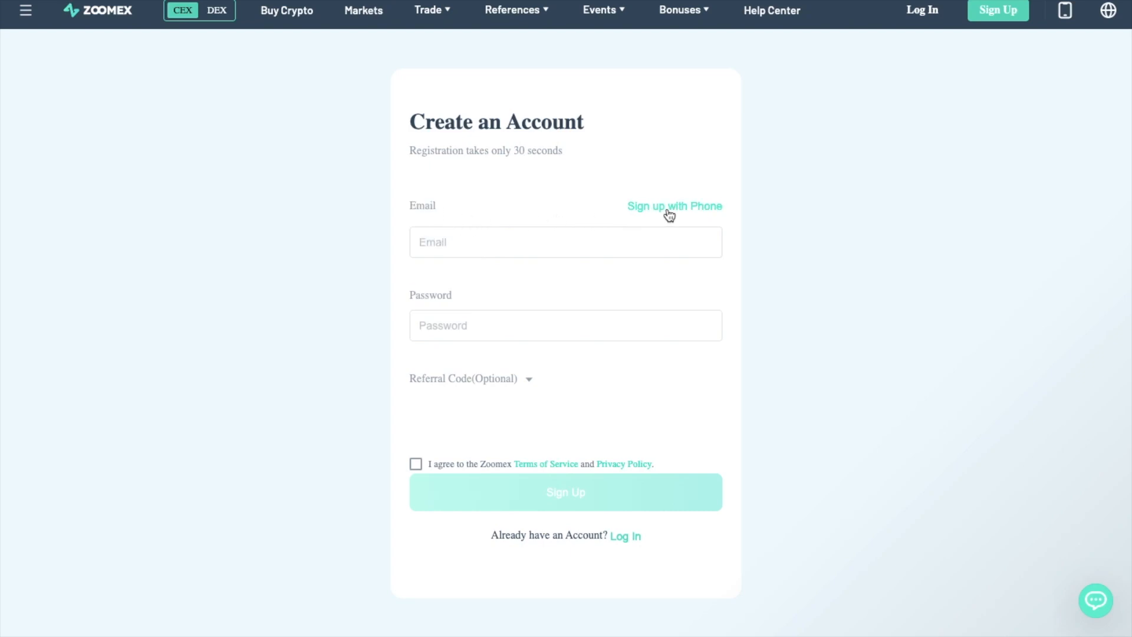
{"action": "left_click", "coordinate": [564, 242]}
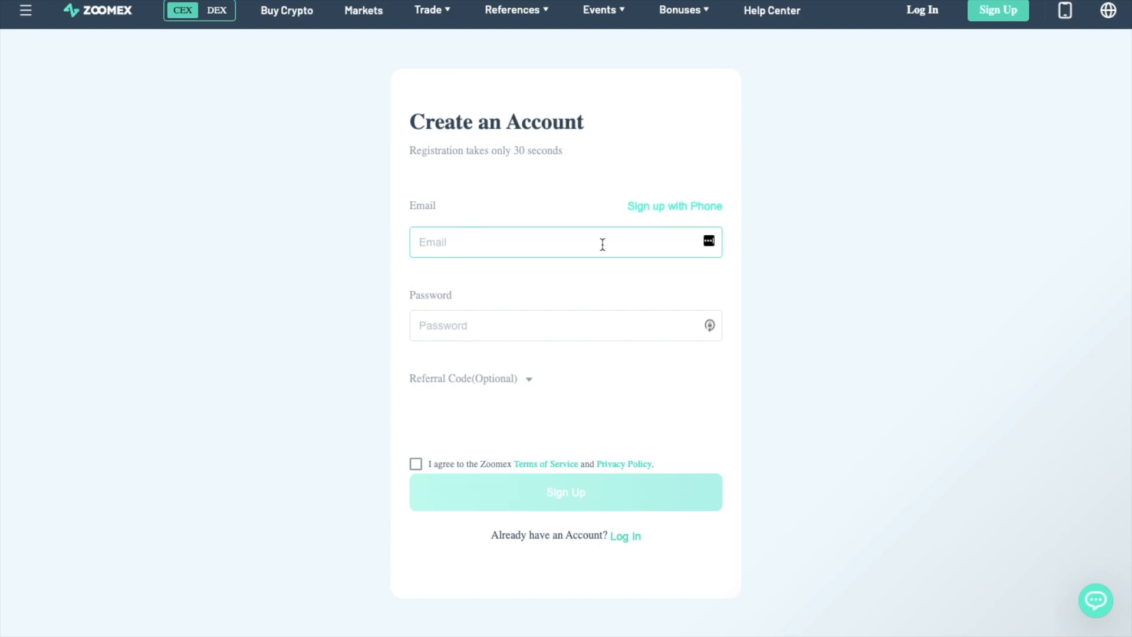
{"action": "mouse_move", "coordinate": [544, 375]}
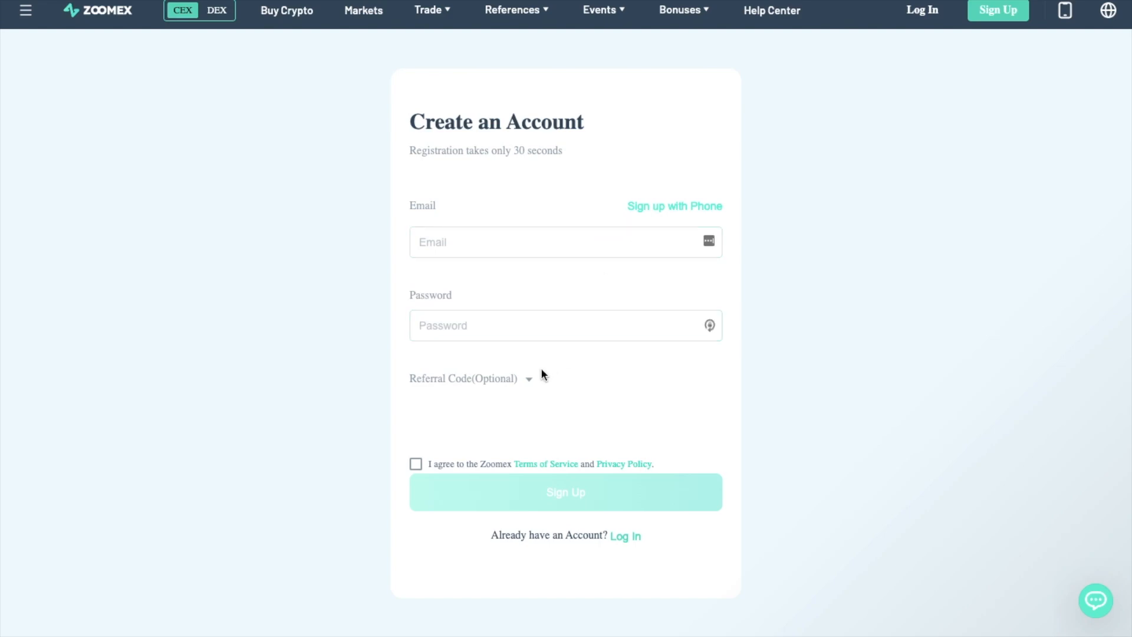
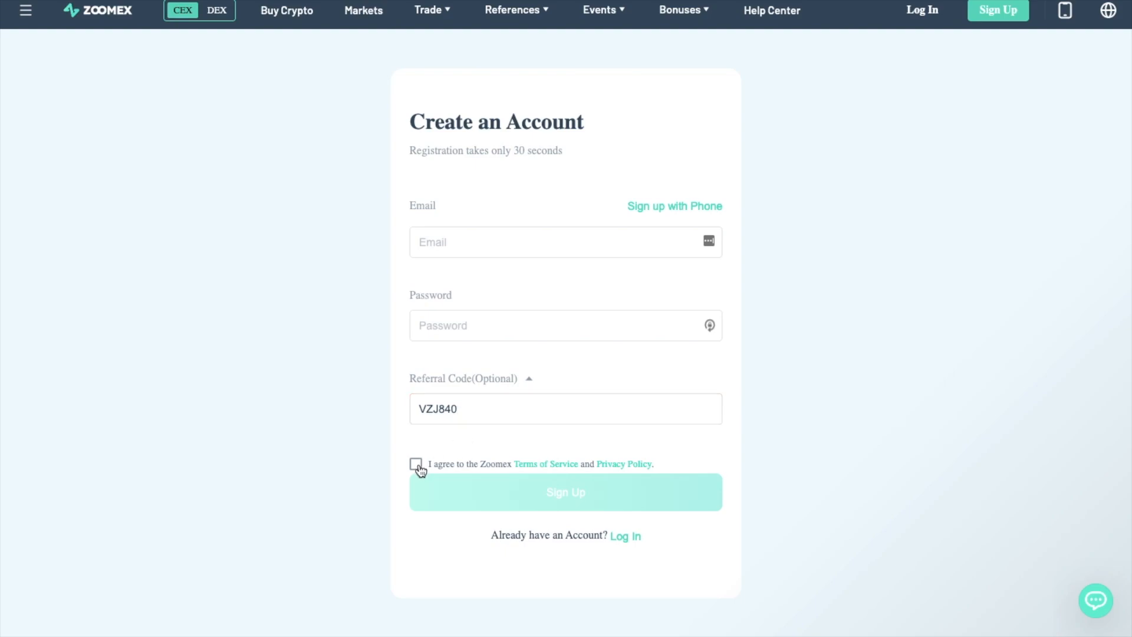
{"action": "left_click", "coordinate": [415, 463]}
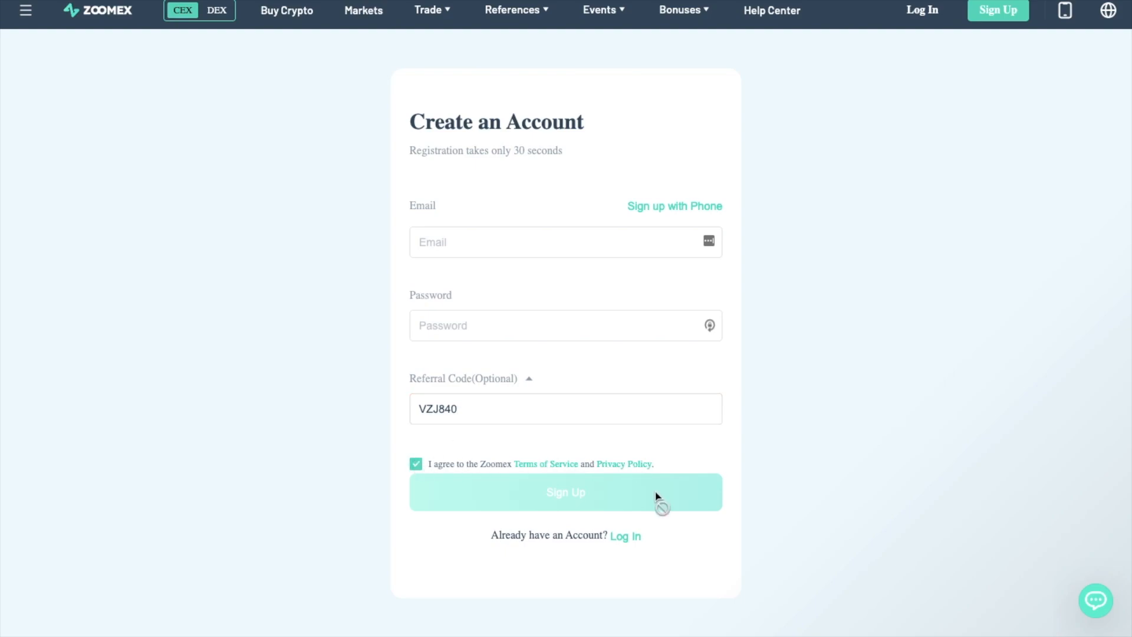
{"action": "left_click", "coordinate": [565, 491]}
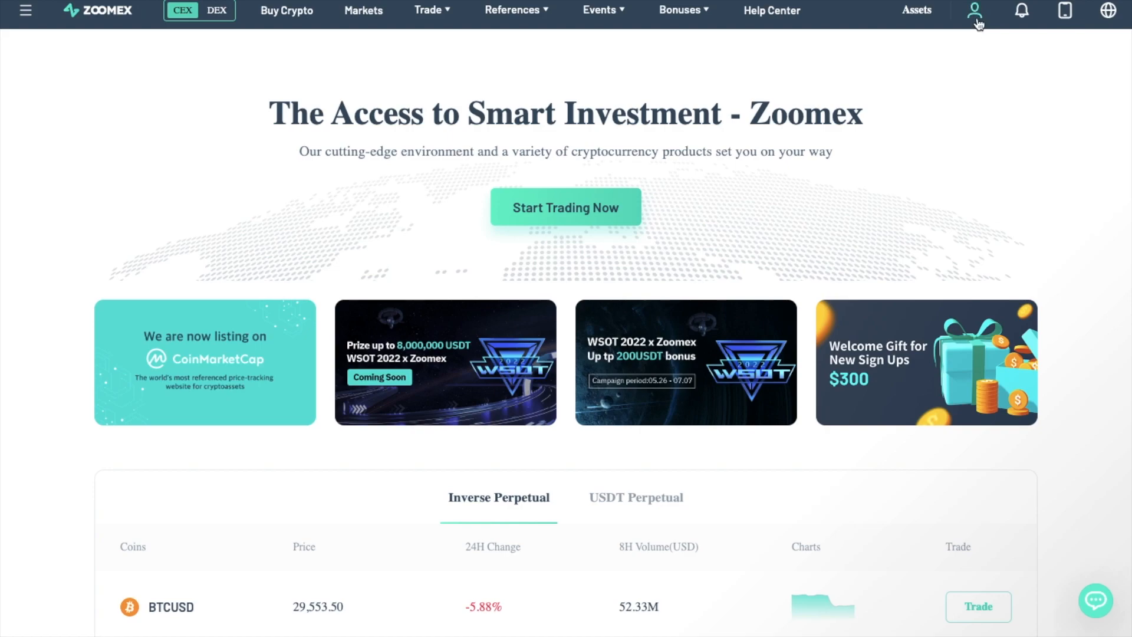
Open Account & Security from the profile menu and view the Unverified KYC status.
{"action": "left_click", "coordinate": [975, 11]}
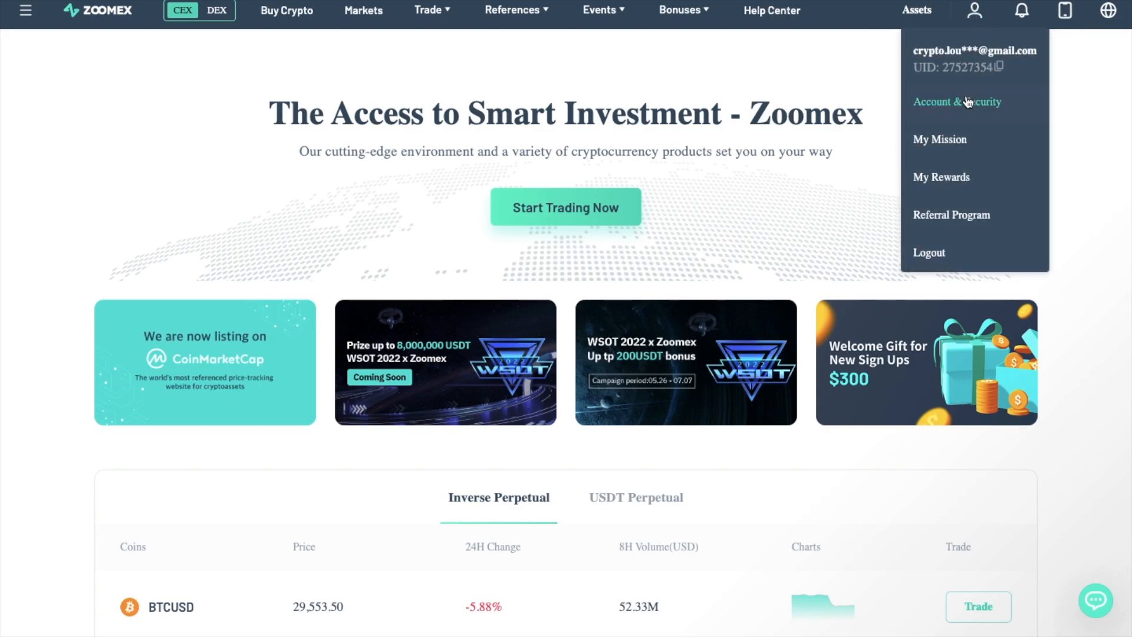
{"action": "left_click", "coordinate": [957, 101]}
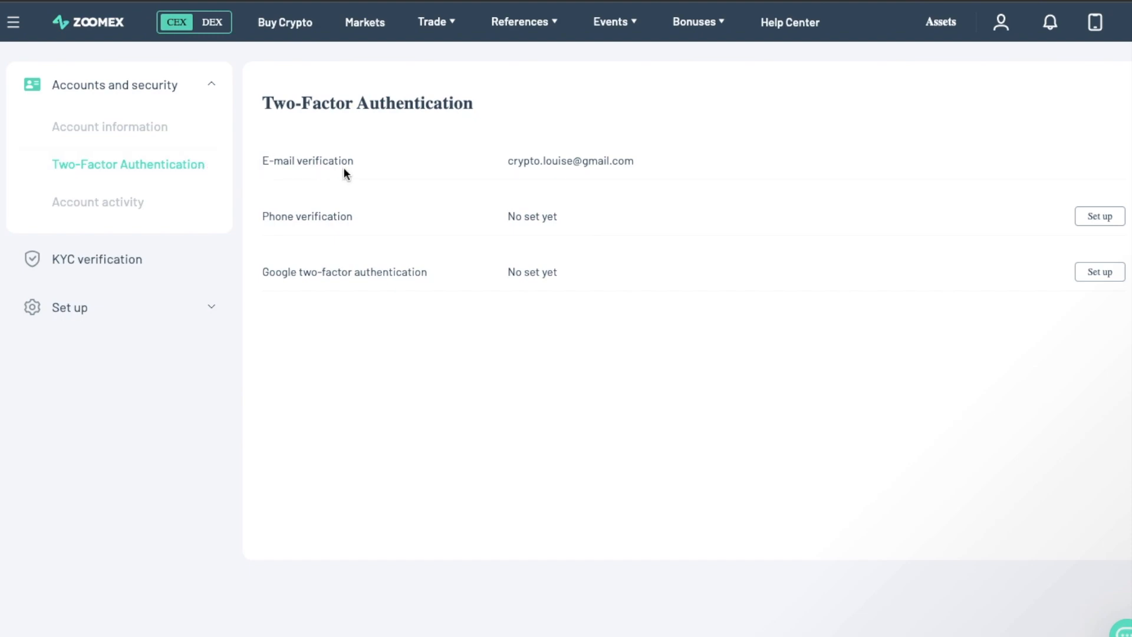
{"action": "mouse_move", "coordinate": [451, 233]}
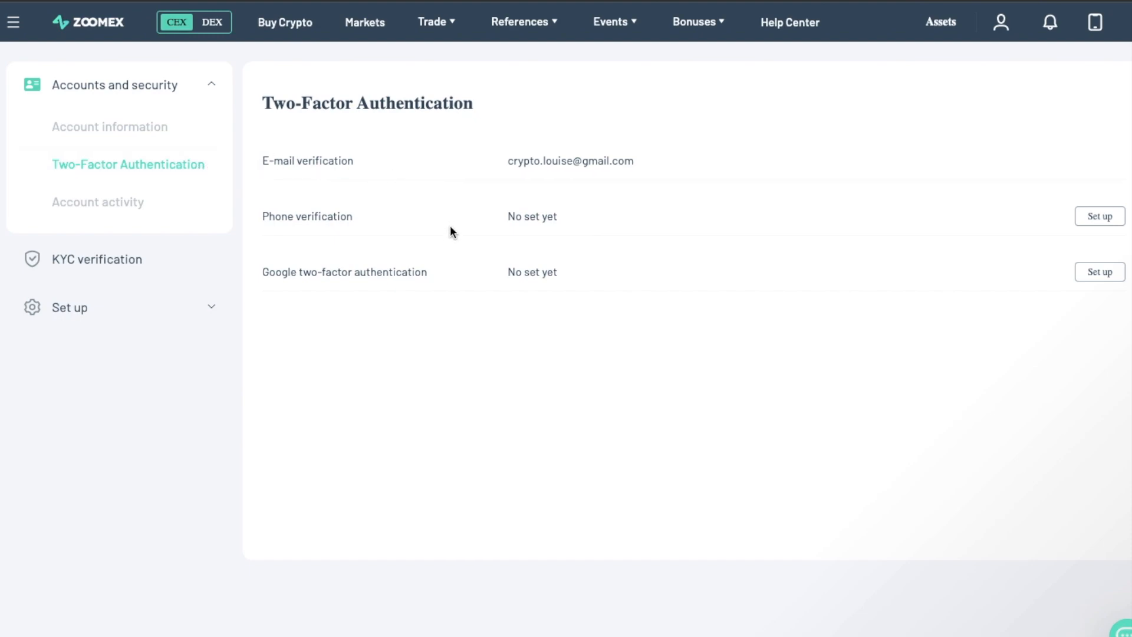
{"action": "mouse_move", "coordinate": [855, 295]}
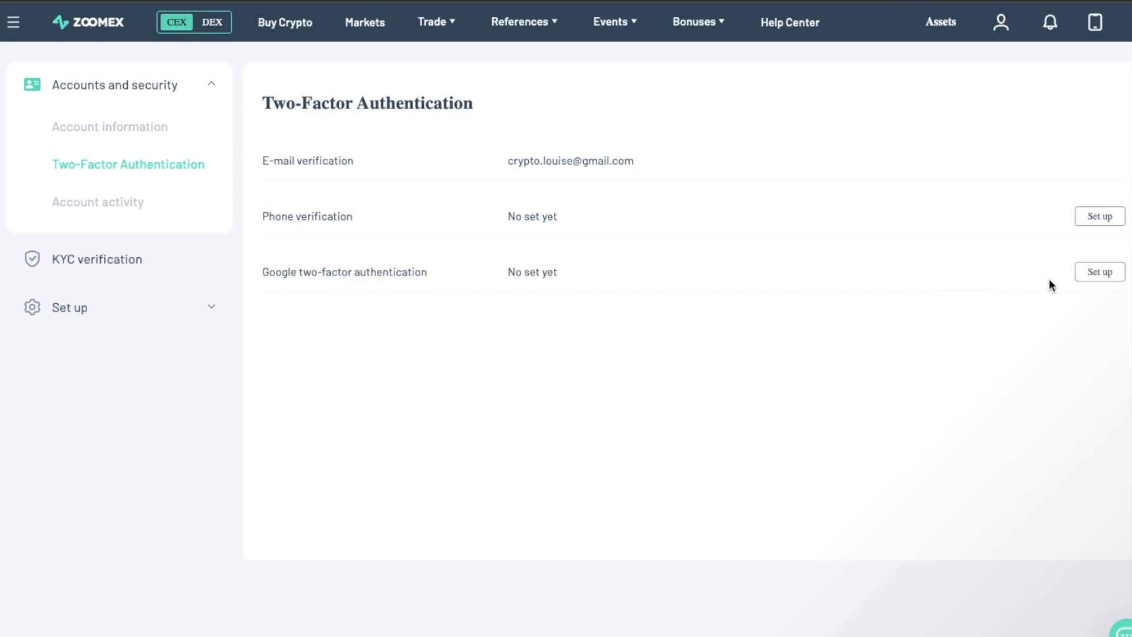
{"action": "left_click", "coordinate": [92, 260]}
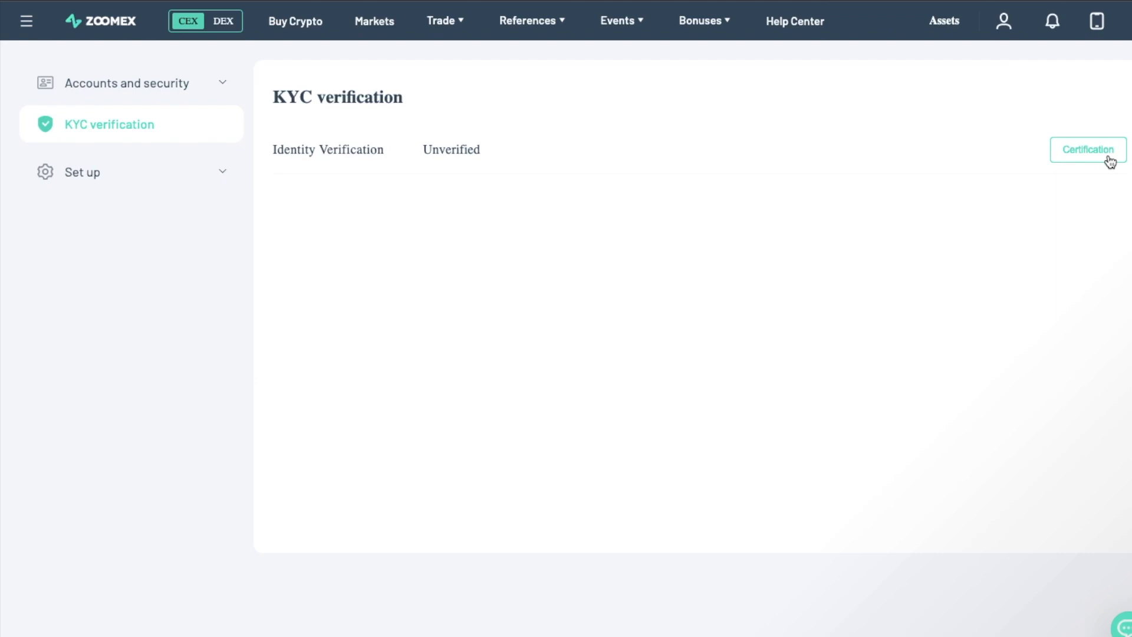
Open Certification to see the Basic Verification tier and its 10 BTC daily limit.
{"action": "left_click", "coordinate": [1088, 149]}
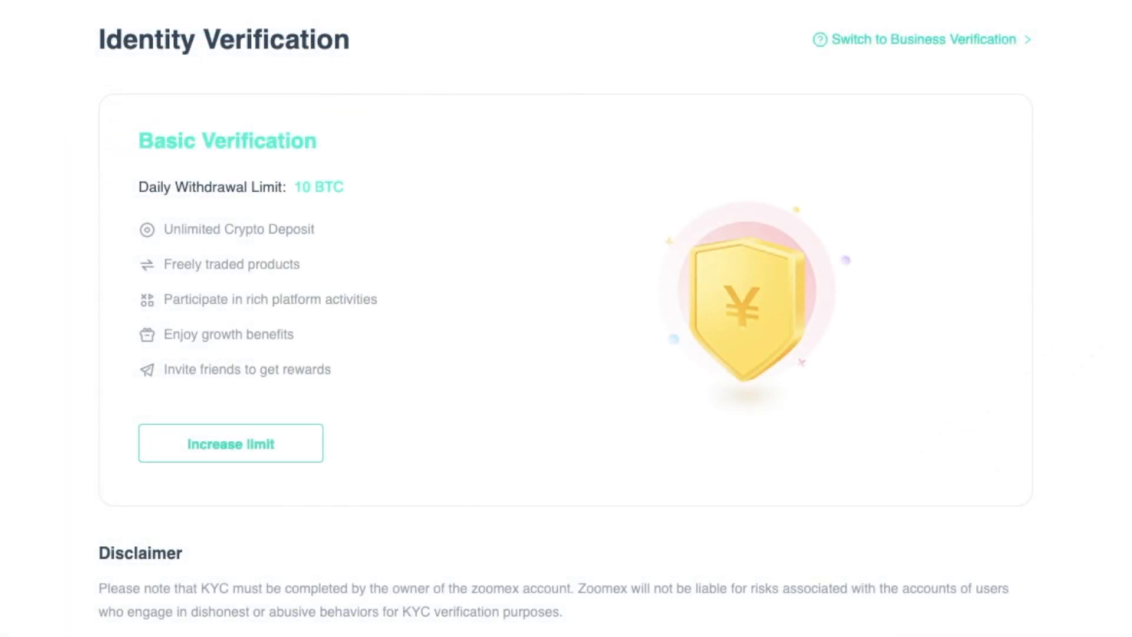
{"action": "mouse_move", "coordinate": [296, 422]}
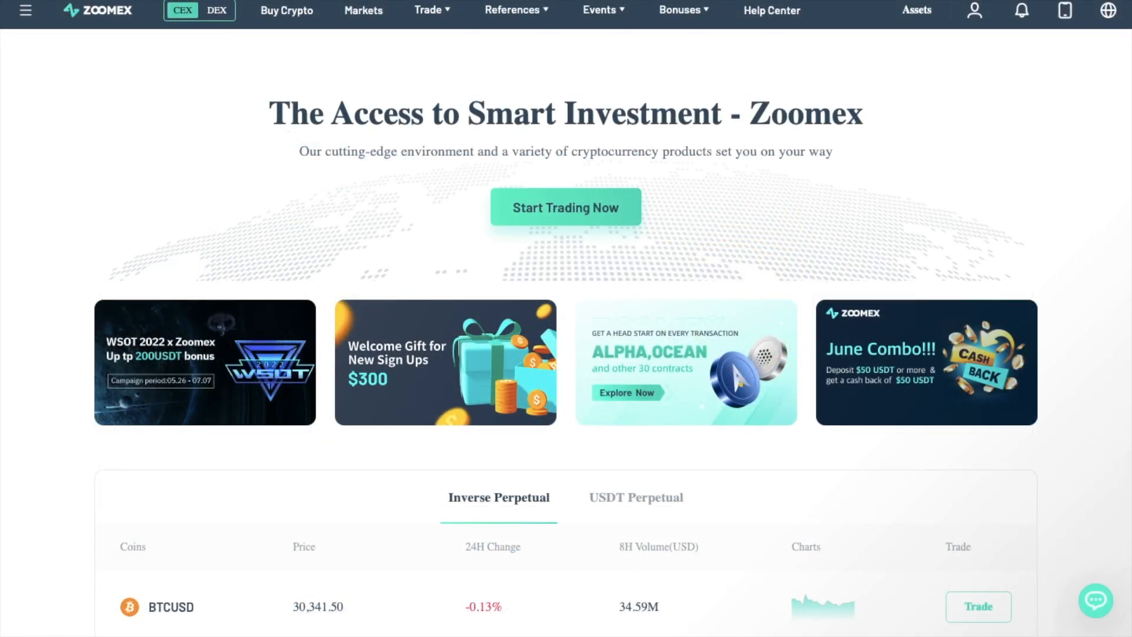
{"action": "mouse_move", "coordinate": [916, 16]}
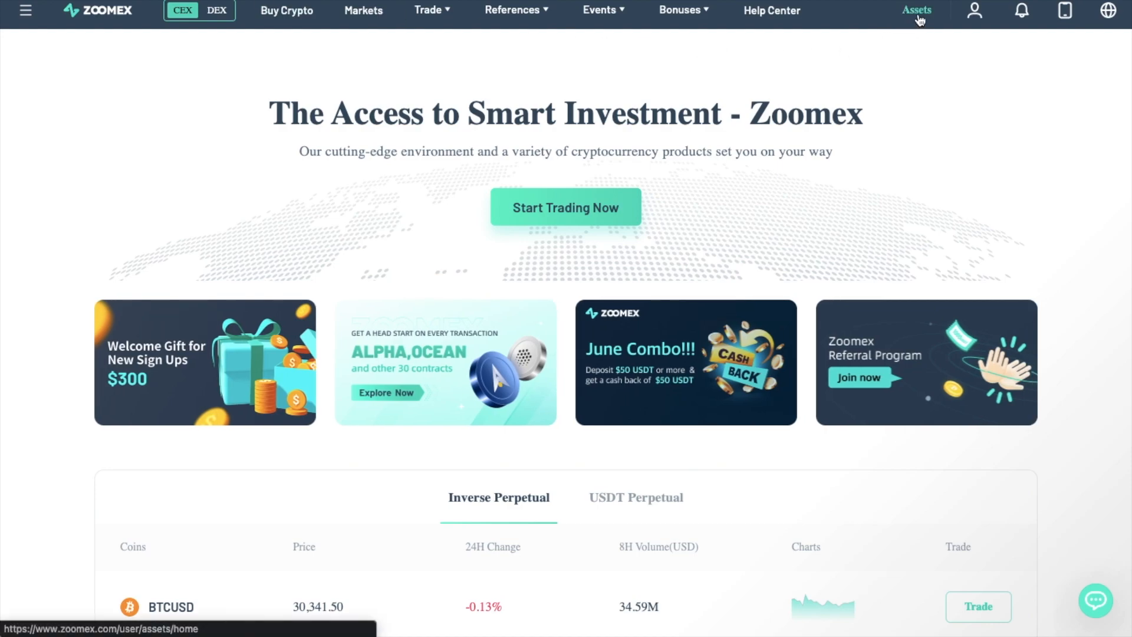
Open the Deposit page from Assets, keeping BTC as the asset on the BTC network.
{"action": "left_click", "coordinate": [915, 11]}
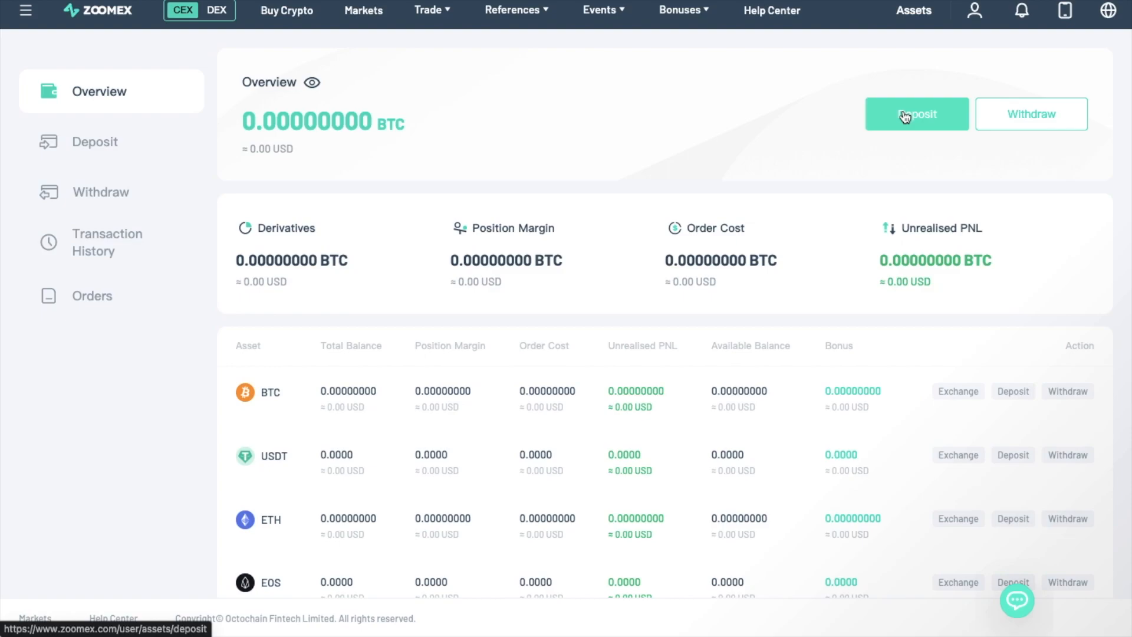
{"action": "left_click", "coordinate": [916, 114]}
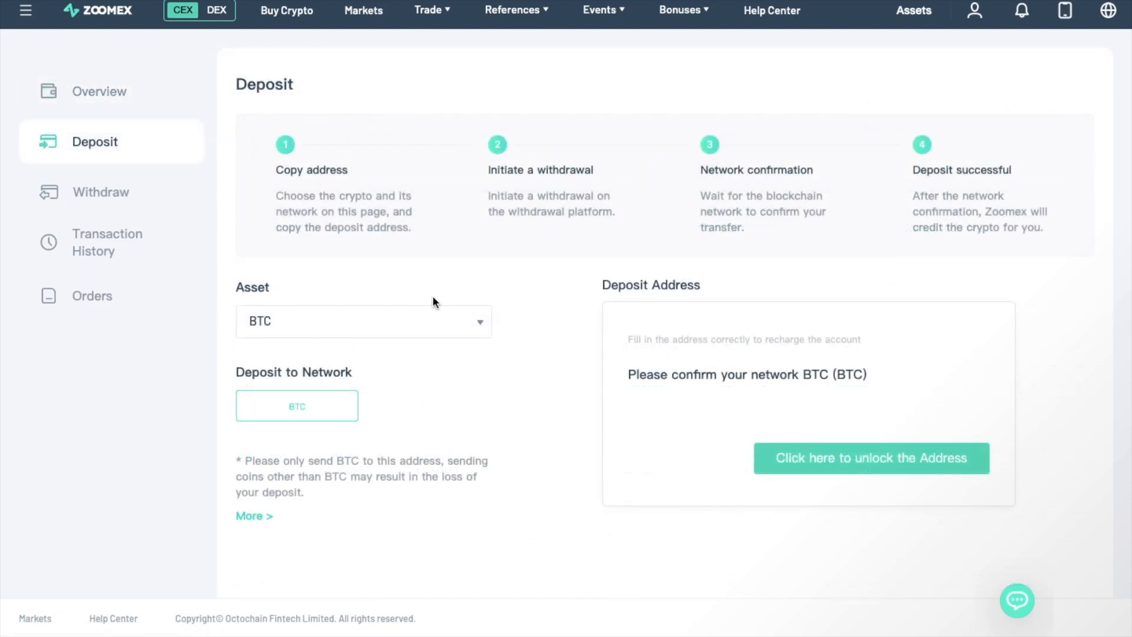
{"action": "left_click", "coordinate": [363, 321]}
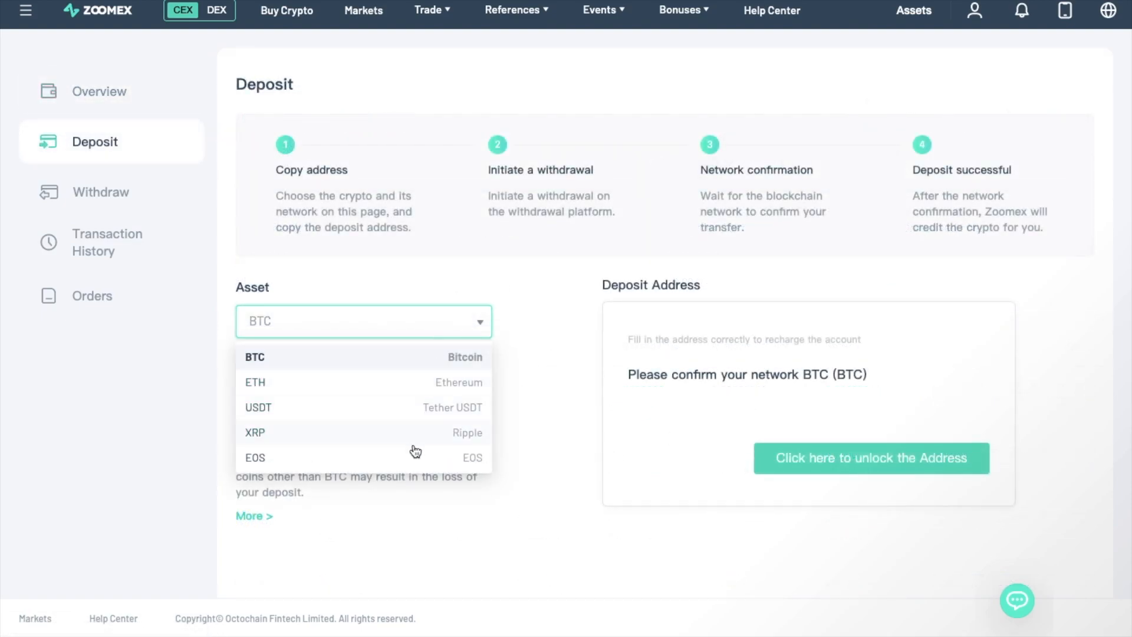
{"action": "left_click", "coordinate": [254, 358]}
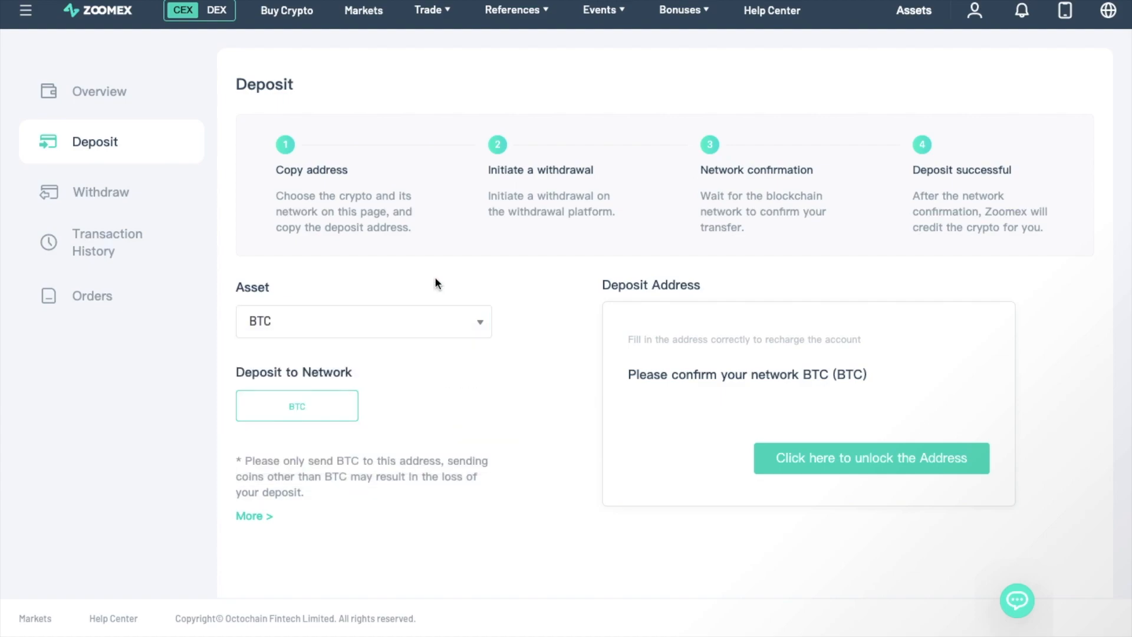
{"action": "mouse_move", "coordinate": [287, 13]}
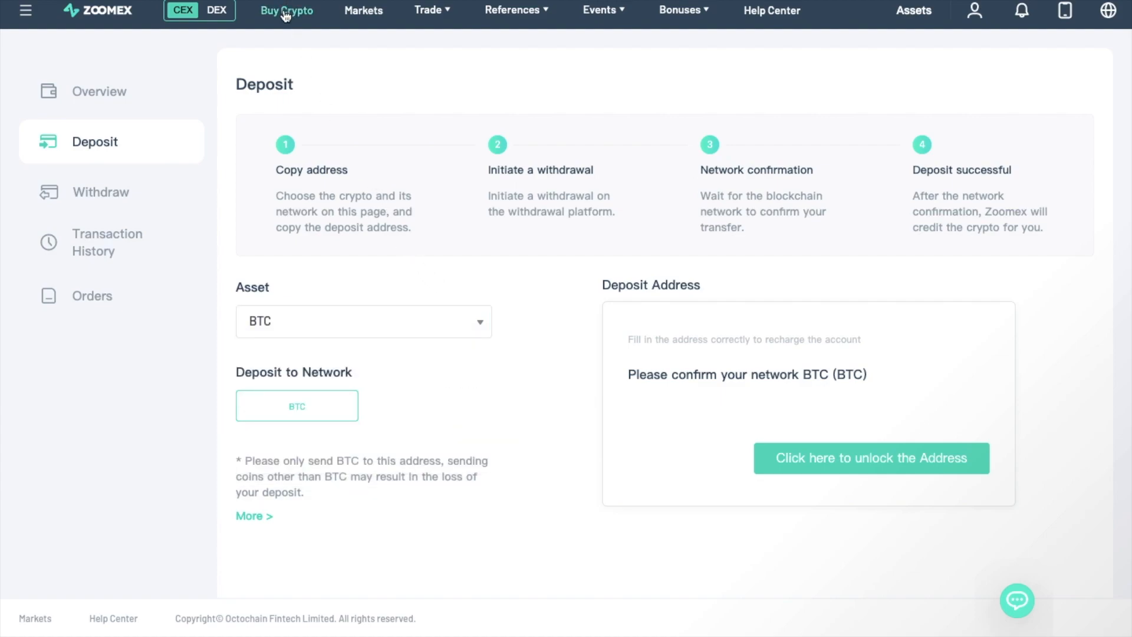
On the Buy Crypto page, browse the spend currencies to pick USD for buying BTC.
{"action": "left_click", "coordinate": [286, 10]}
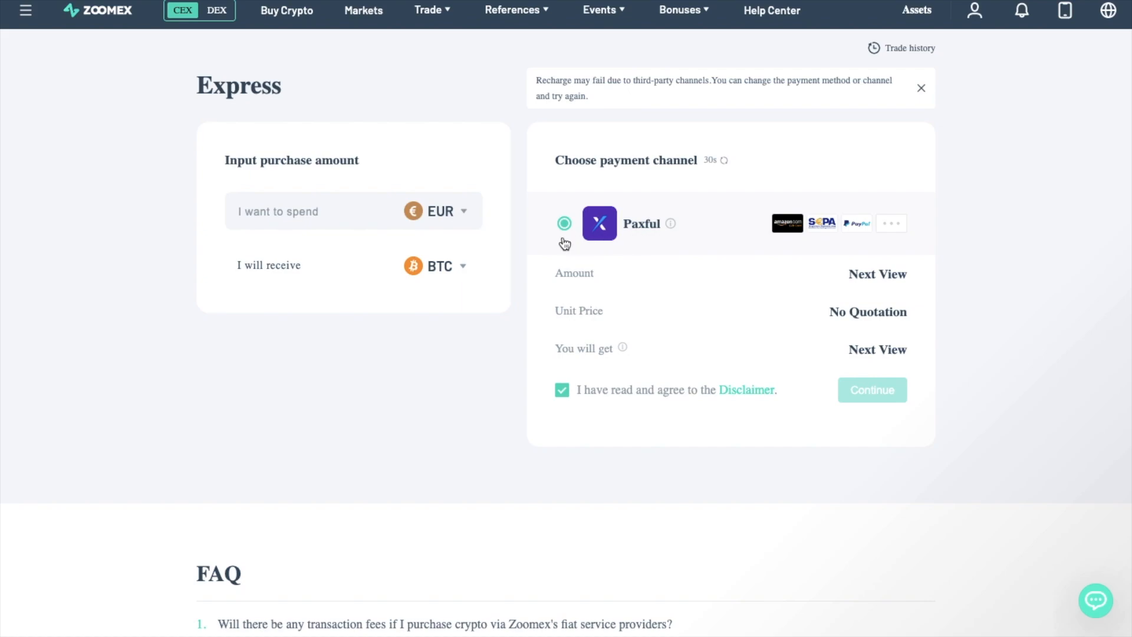
{"action": "left_click", "coordinate": [440, 211]}
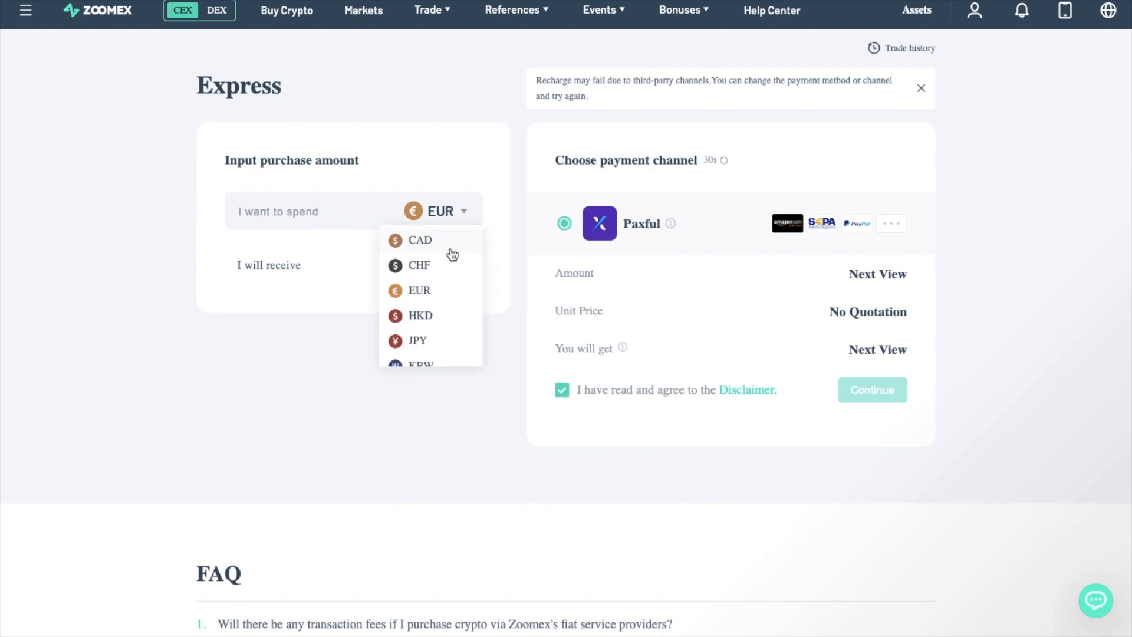
{"action": "scroll", "scroll_direction": "down", "scroll_amount": 3}
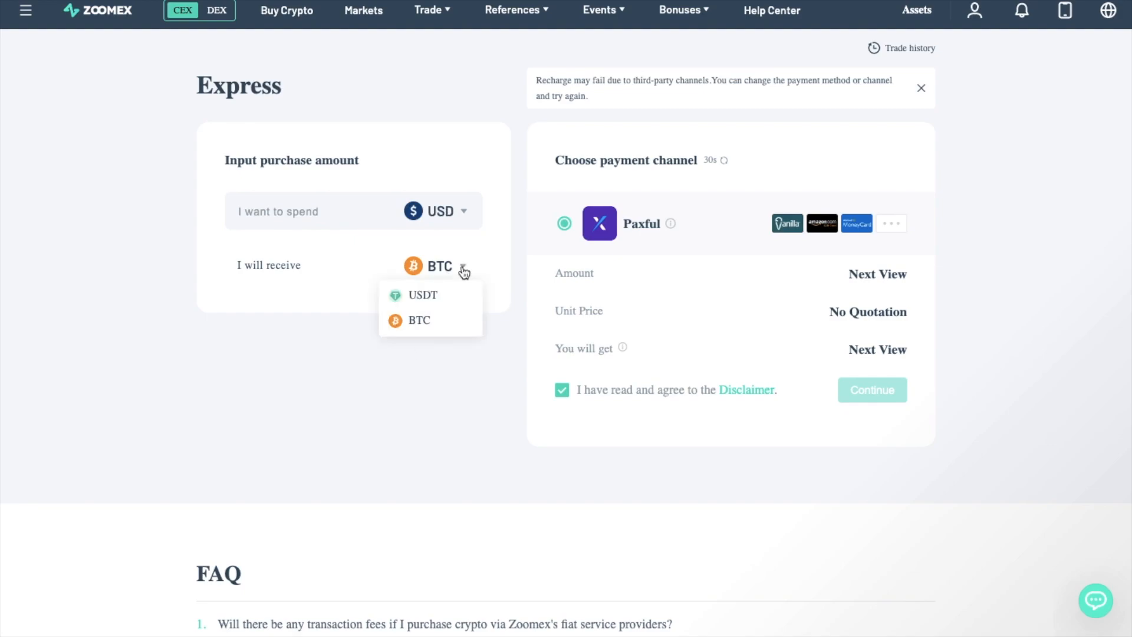
{"action": "mouse_move", "coordinate": [452, 337]}
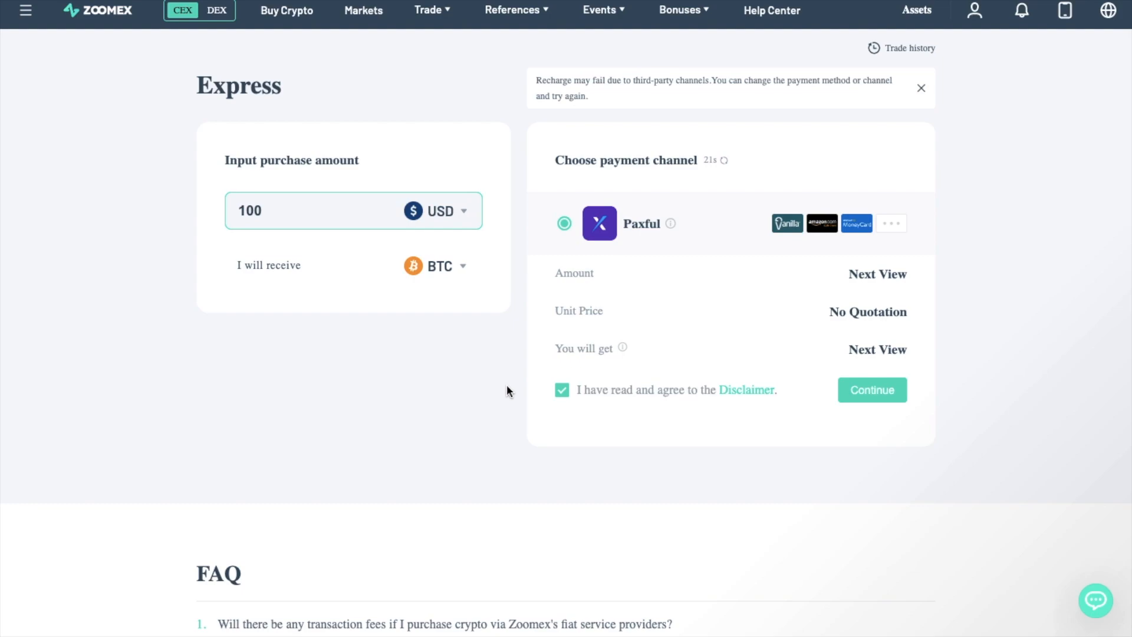
{"action": "mouse_move", "coordinate": [915, 11]}
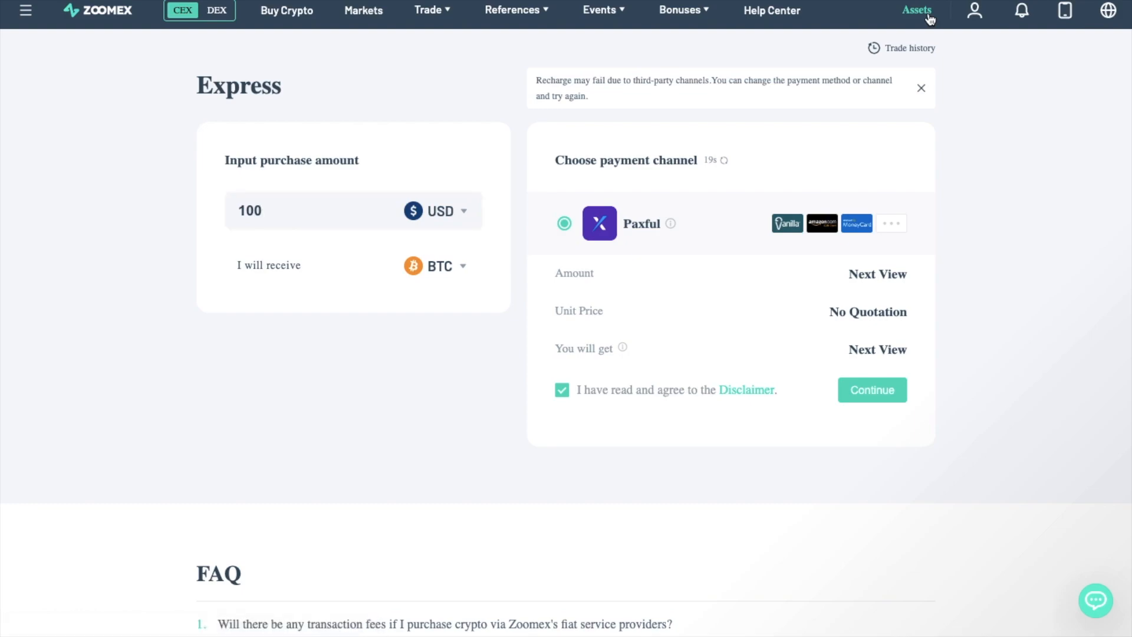
Return to the assets overview and scroll the zero-balance asset list.
{"action": "left_click", "coordinate": [915, 10]}
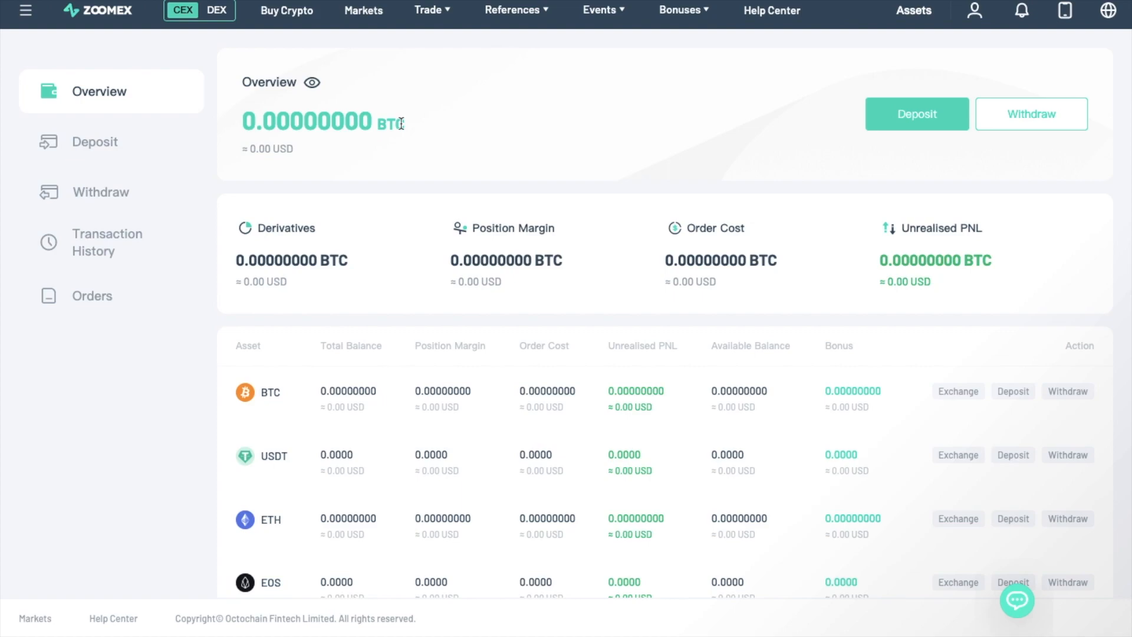
{"action": "mouse_move", "coordinate": [276, 267]}
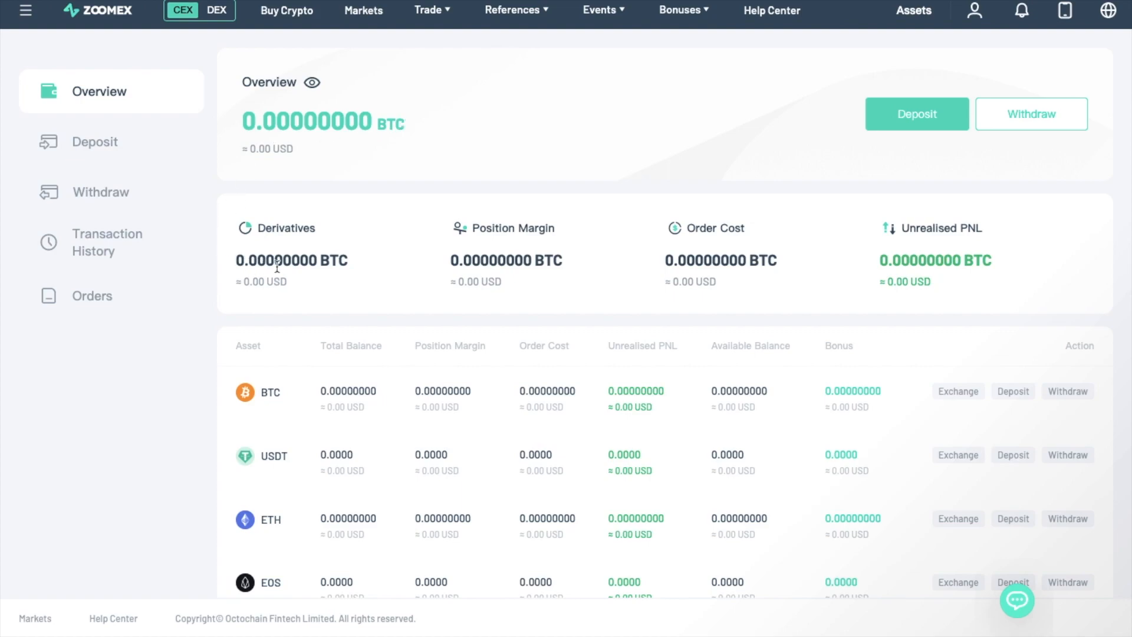
{"action": "mouse_move", "coordinate": [695, 274]}
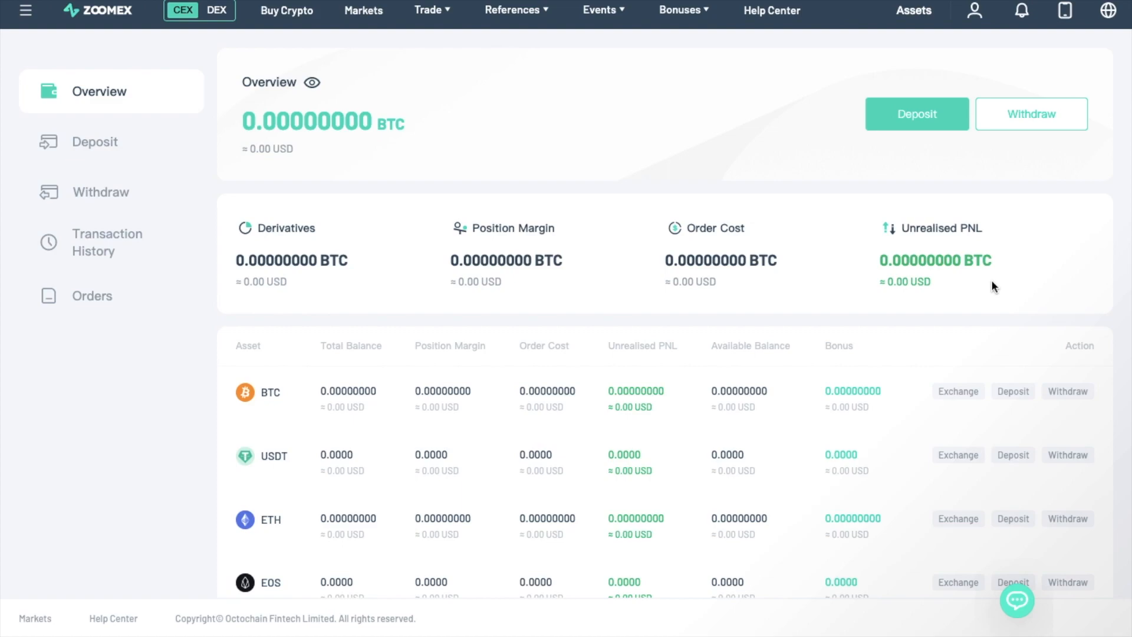
{"action": "scroll", "scroll_direction": "down", "scroll_amount": 3}
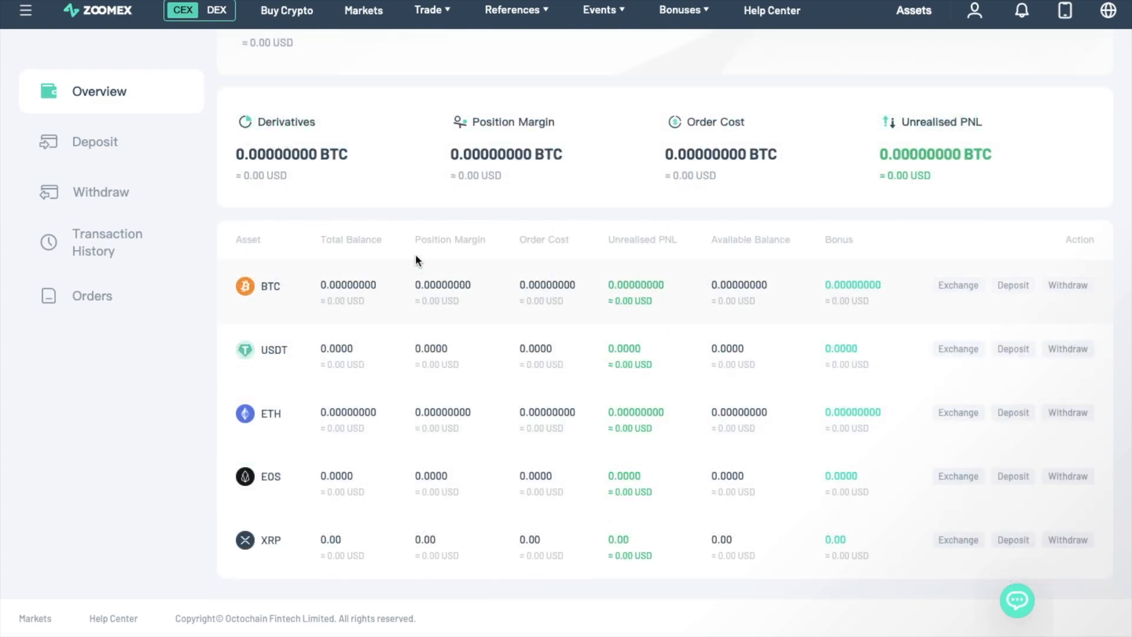
{"action": "mouse_move", "coordinate": [819, 294]}
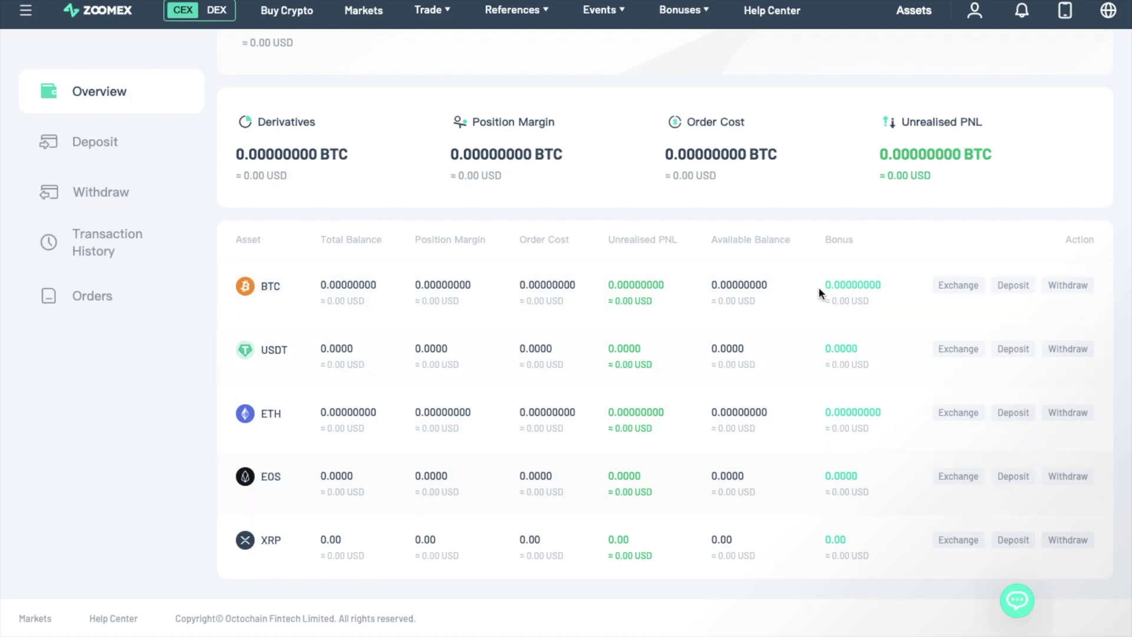
{"action": "mouse_move", "coordinate": [1017, 297]}
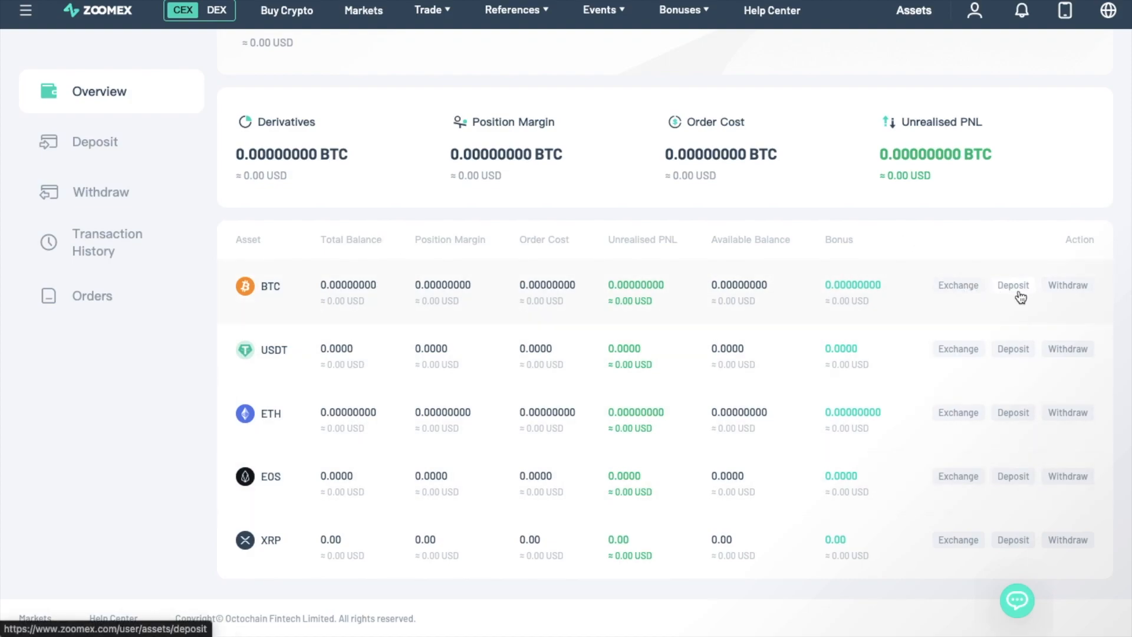
{"action": "mouse_move", "coordinate": [1067, 302]}
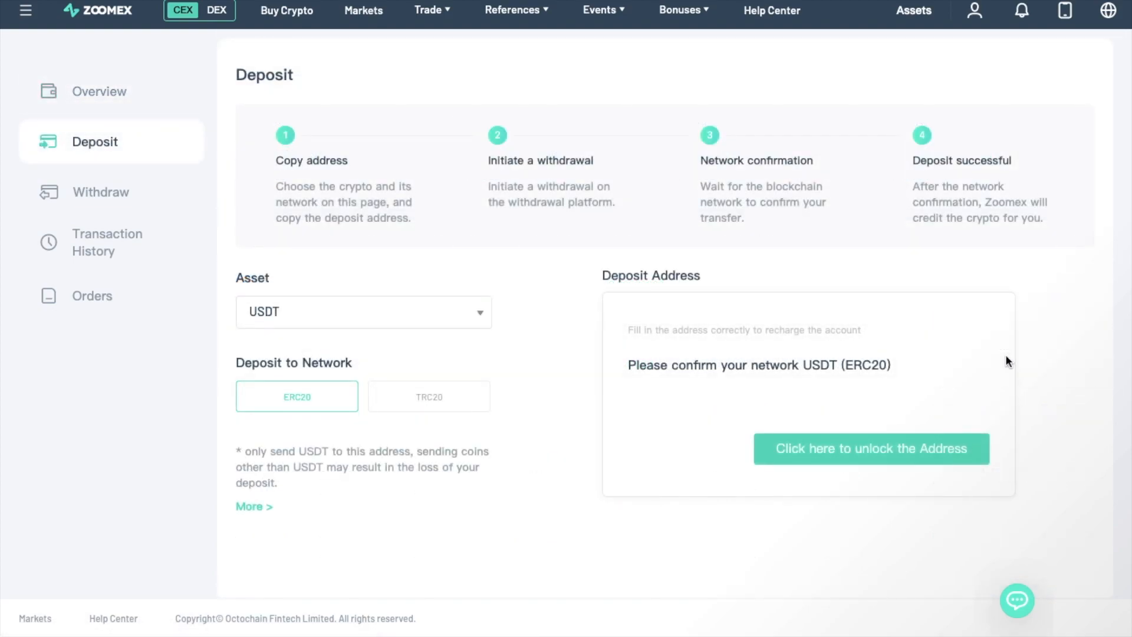
{"action": "mouse_move", "coordinate": [923, 448]}
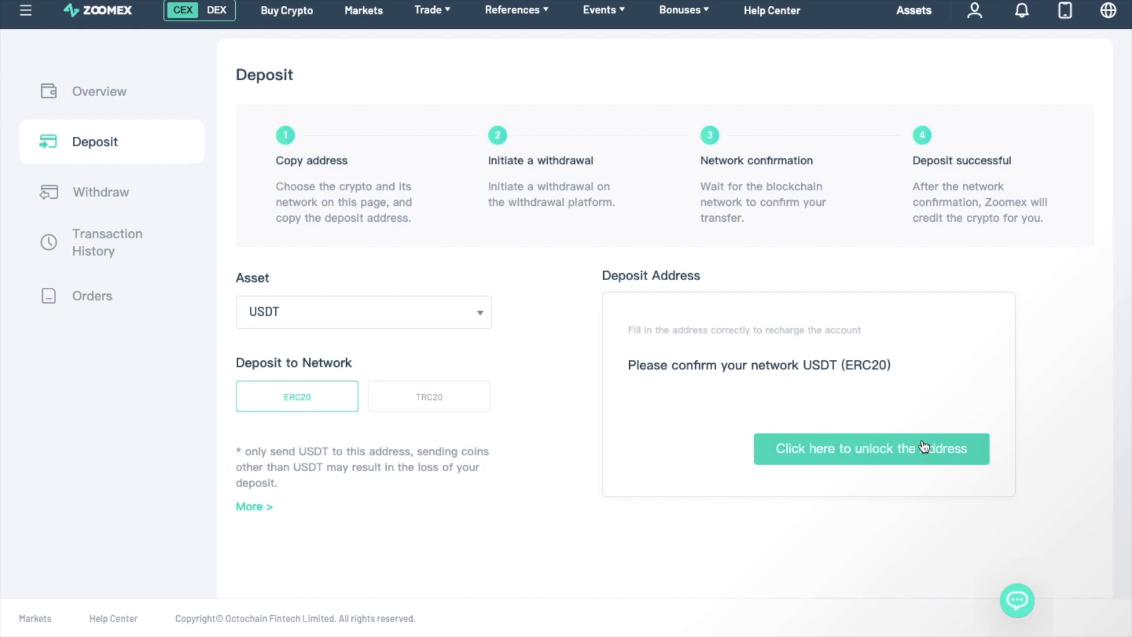
Unlock the ERC20 USDT deposit address, then switch to TRC20 and unlock its address.
{"action": "left_click", "coordinate": [871, 449]}
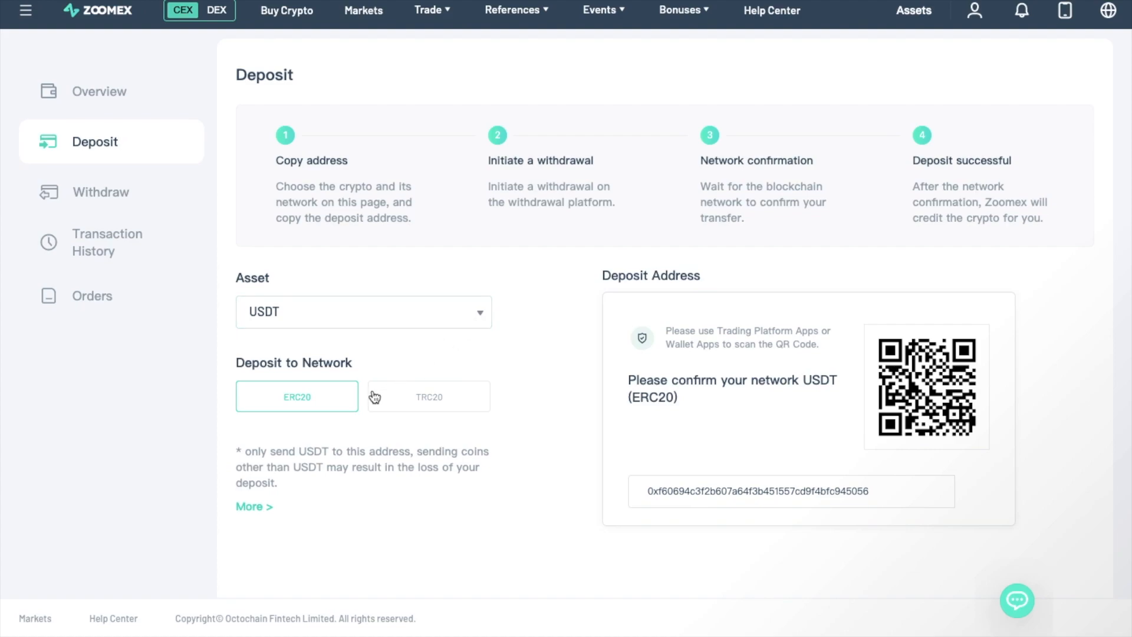
{"action": "mouse_move", "coordinate": [428, 412]}
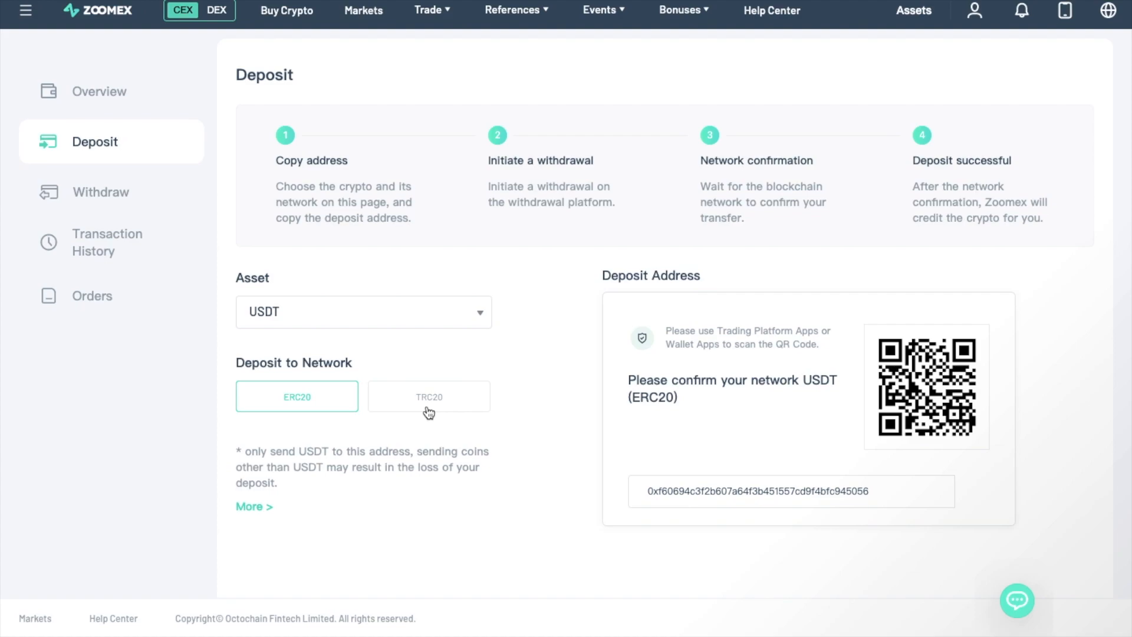
{"action": "left_click", "coordinate": [429, 396]}
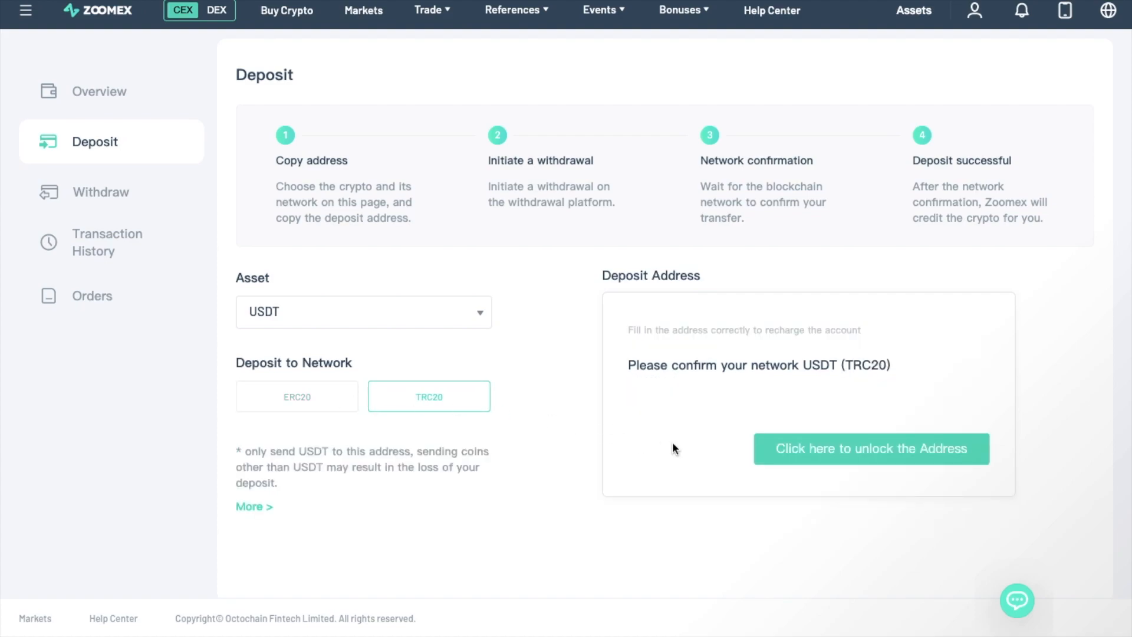
{"action": "left_click", "coordinate": [871, 448]}
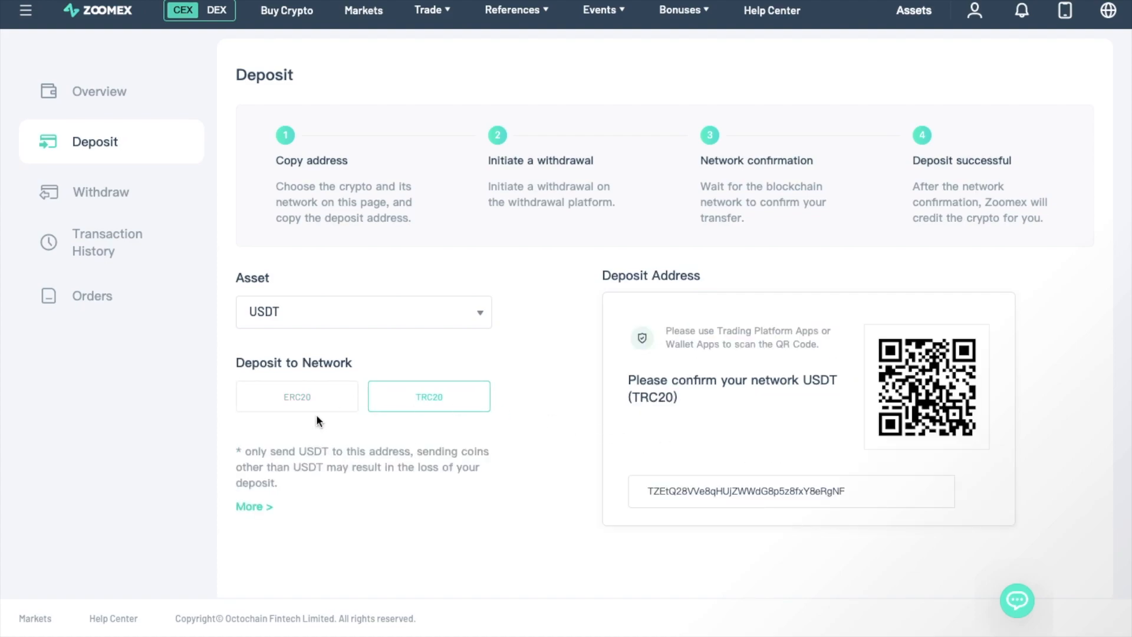
{"action": "mouse_move", "coordinate": [318, 416]}
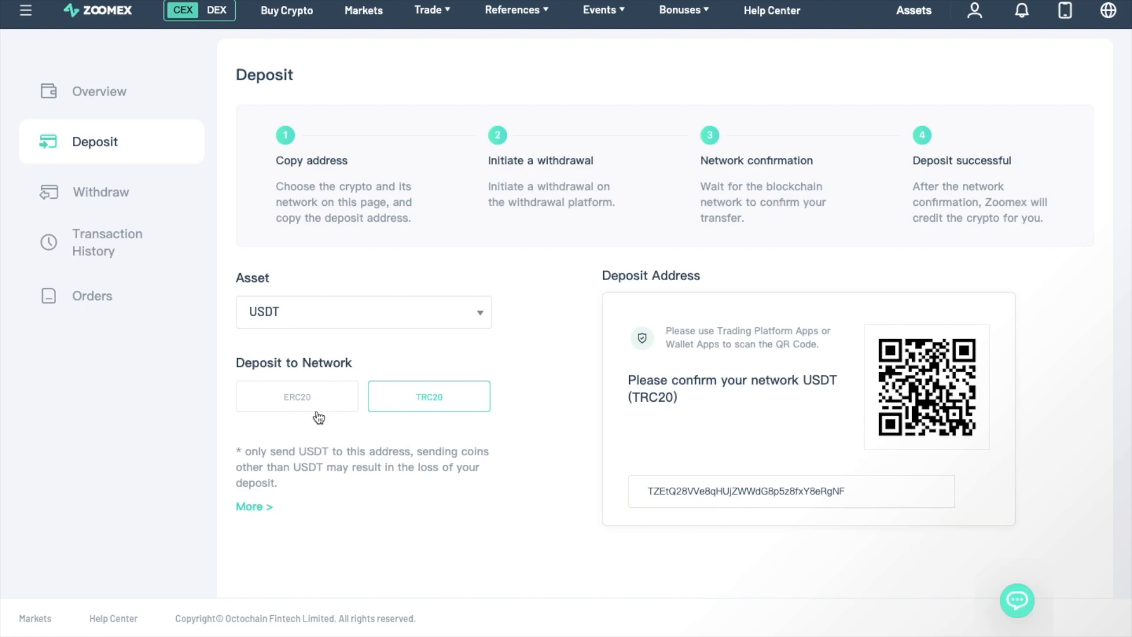
{"action": "mouse_move", "coordinate": [892, 27]}
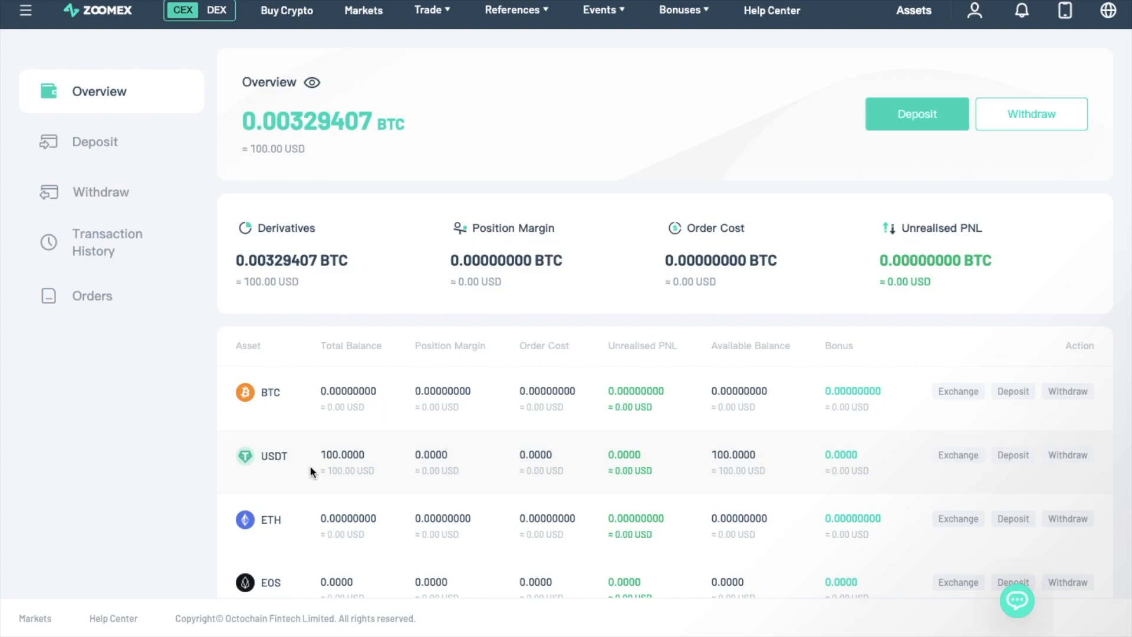
Quote converting the full 100 USDT balance into about 0.003282 BTC.
{"action": "left_click", "coordinate": [958, 455]}
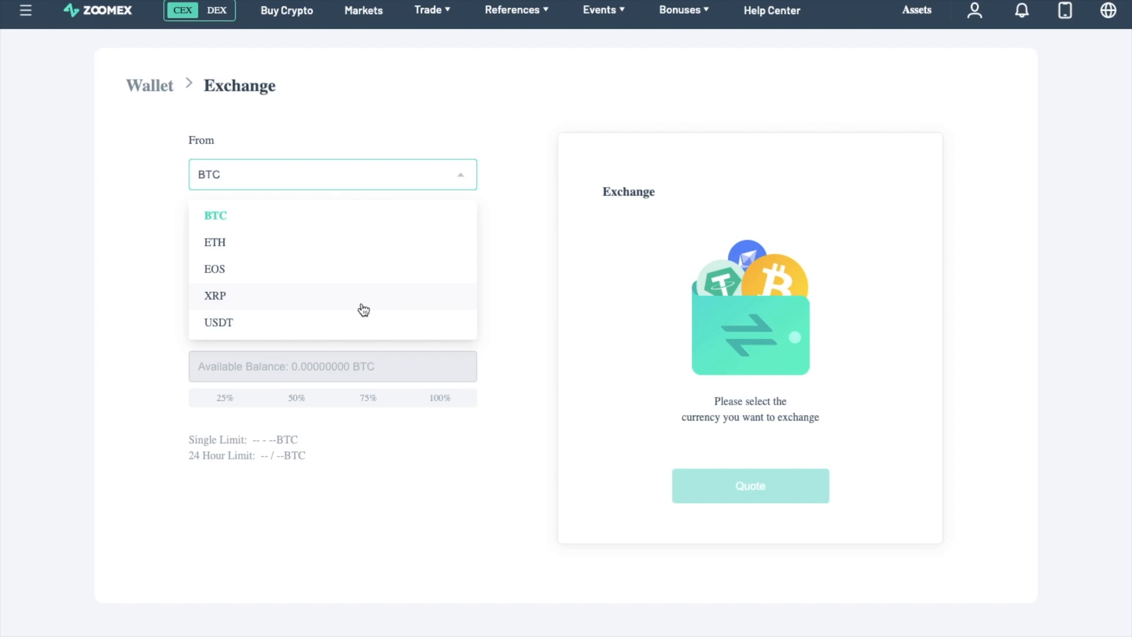
{"action": "left_click", "coordinate": [218, 322]}
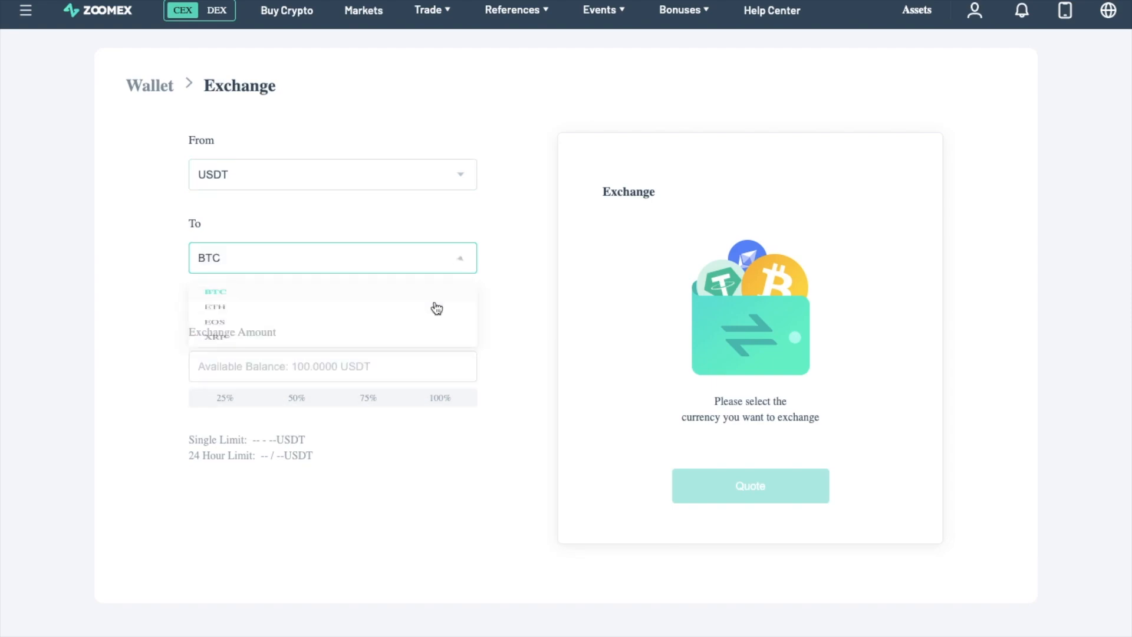
{"action": "left_click", "coordinate": [217, 291]}
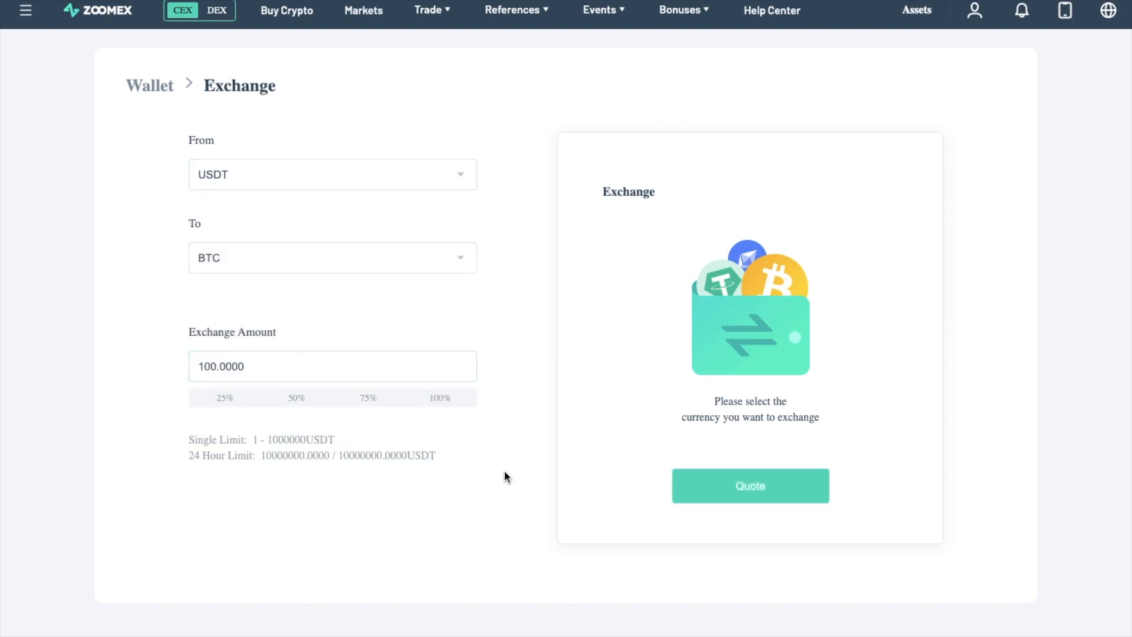
{"action": "left_click", "coordinate": [750, 486]}
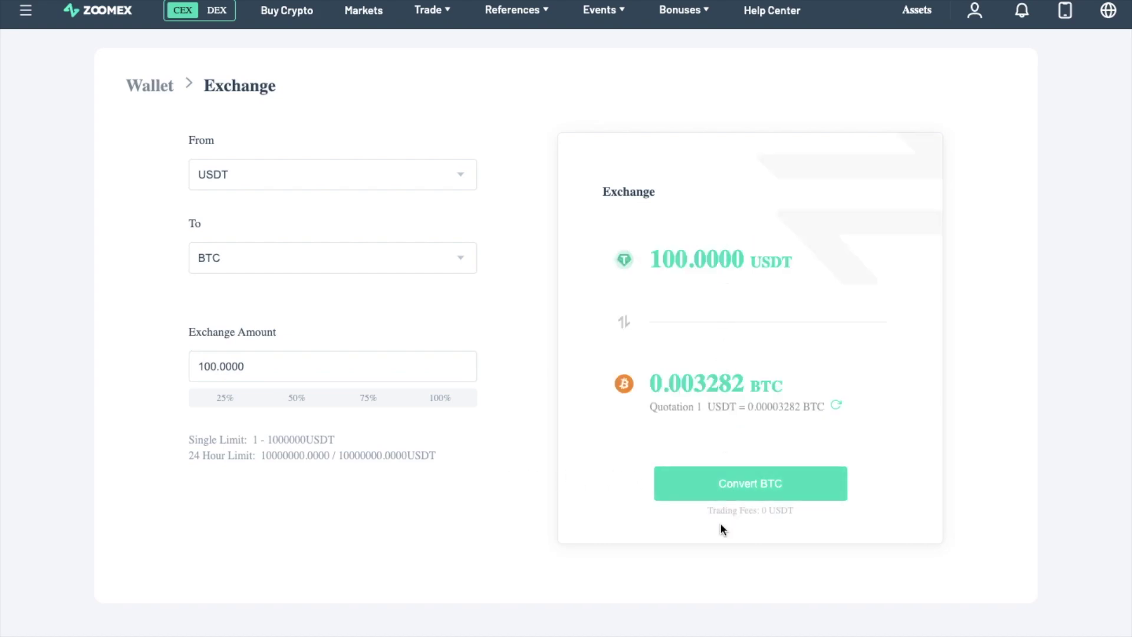
{"action": "mouse_move", "coordinate": [499, 118]}
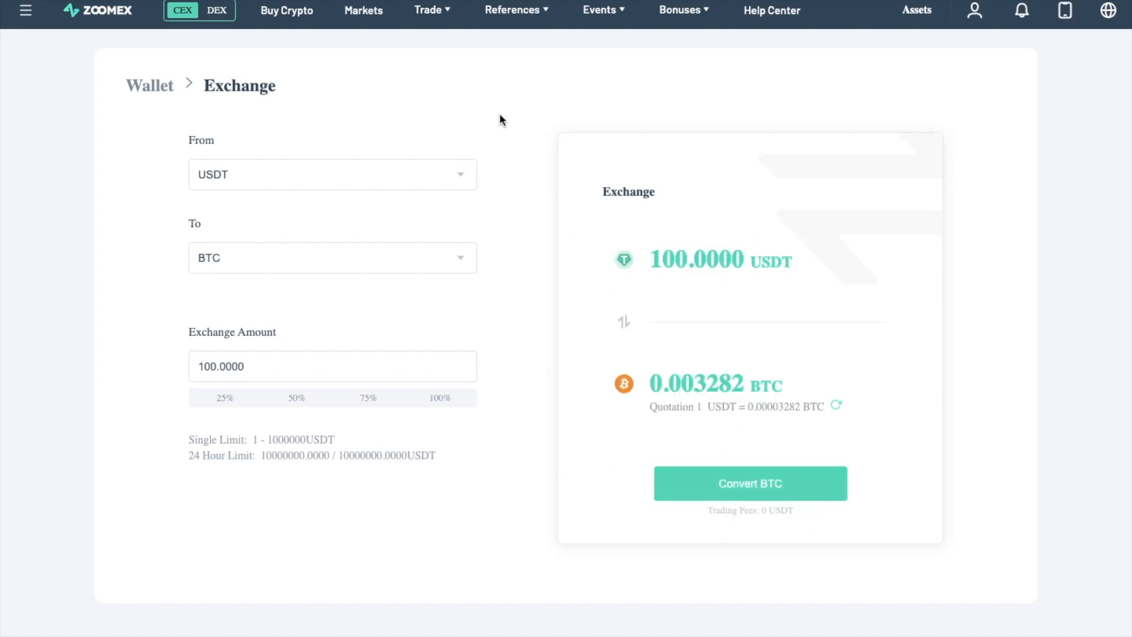
{"action": "left_click", "coordinate": [363, 11]}
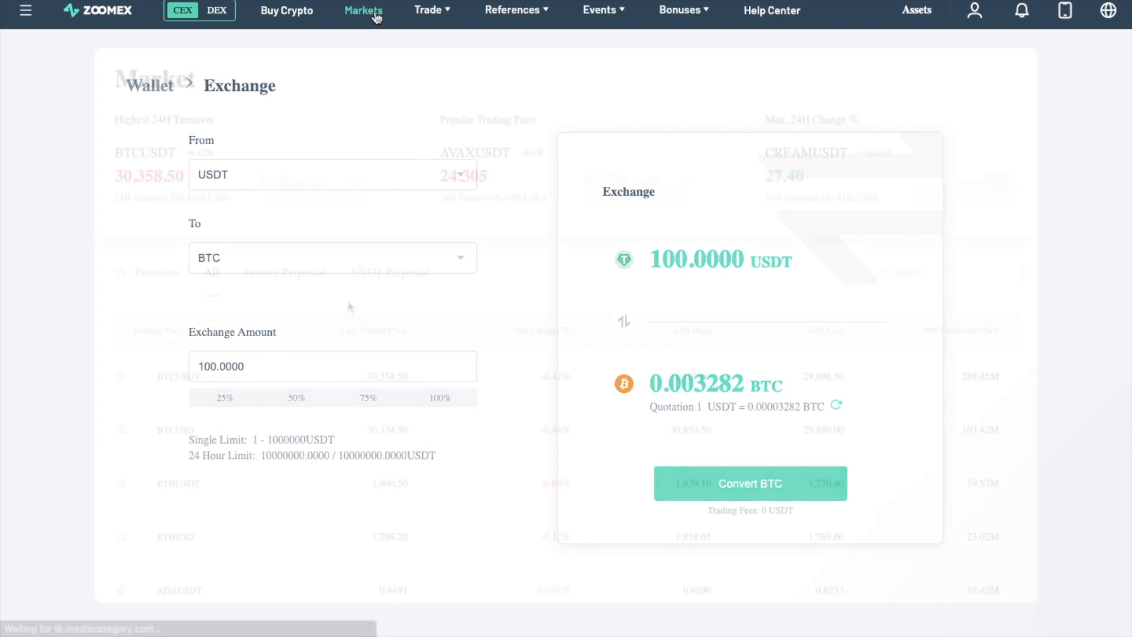
Switch between the Inverse Perpetual and USDT Perpetual pair lists, ending on USDT Perpetual.
{"action": "left_click", "coordinate": [365, 11]}
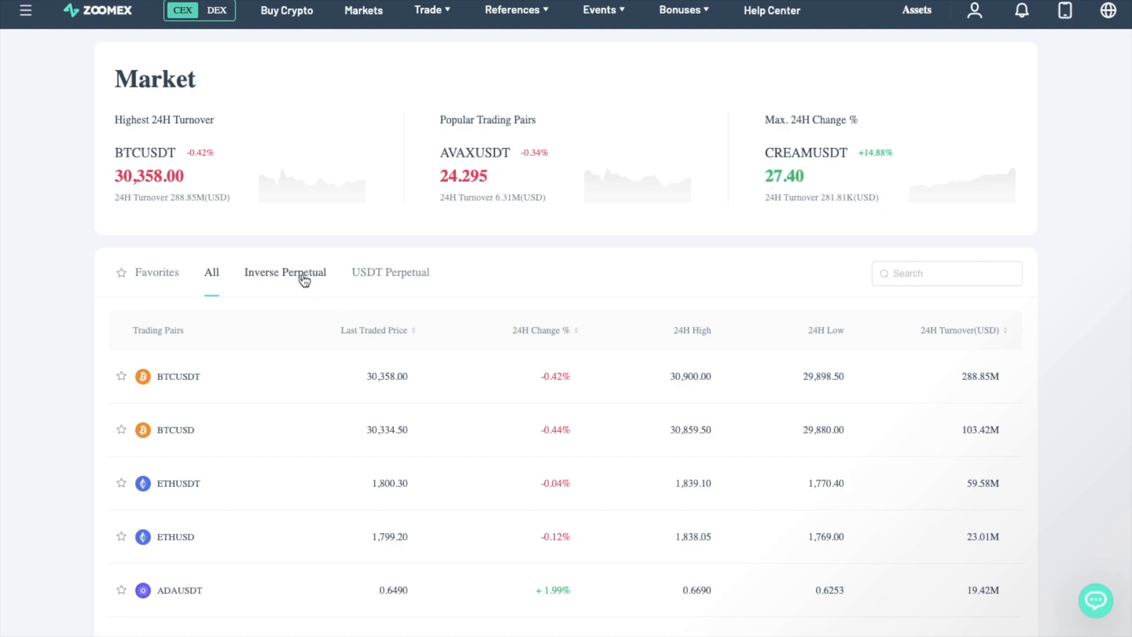
{"action": "left_click", "coordinate": [284, 273]}
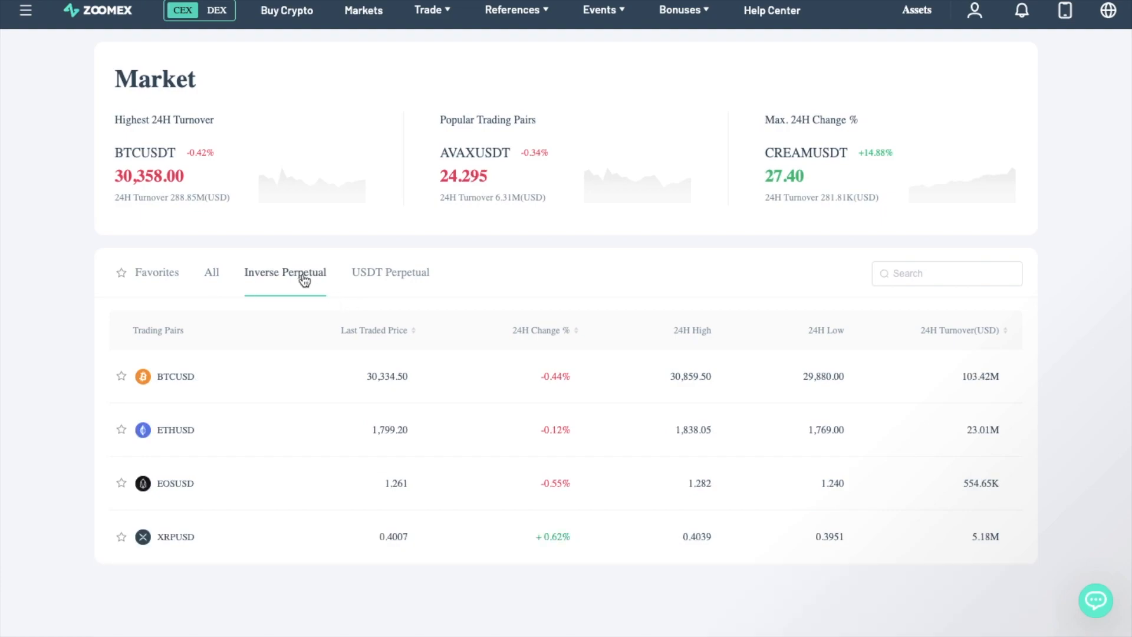
{"action": "left_click", "coordinate": [390, 272]}
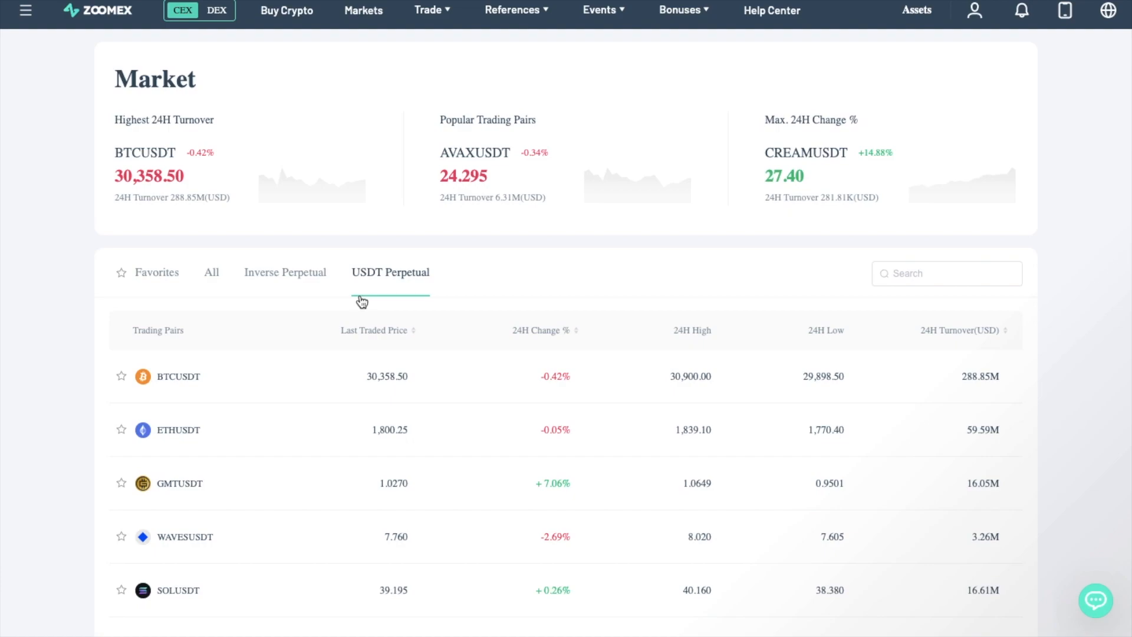
{"action": "left_click", "coordinate": [284, 272]}
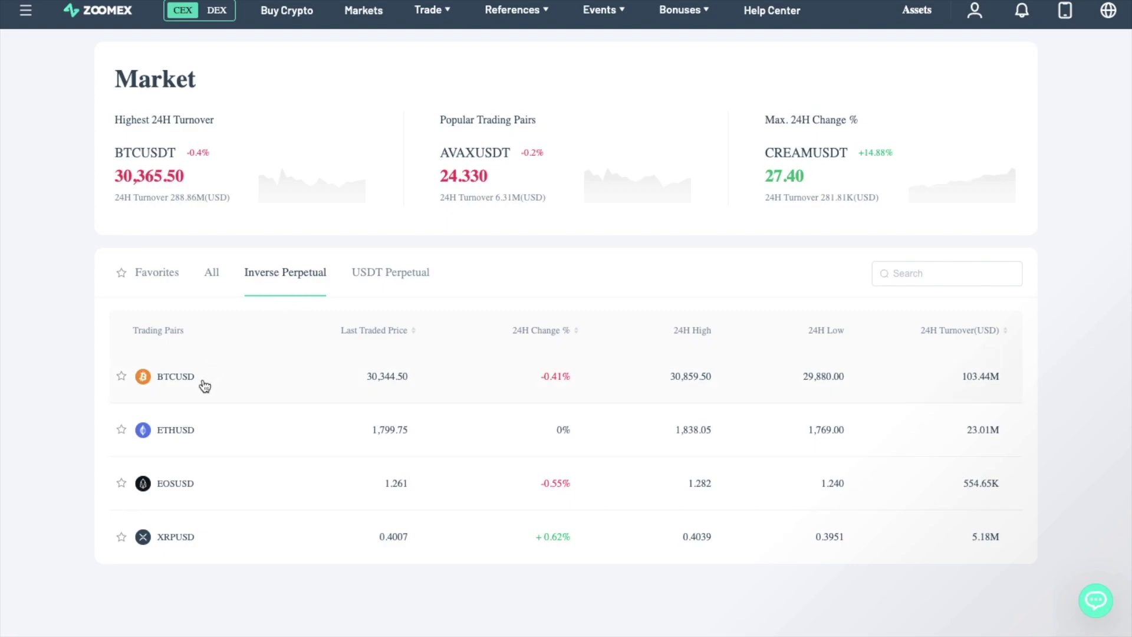
{"action": "mouse_move", "coordinate": [220, 455]}
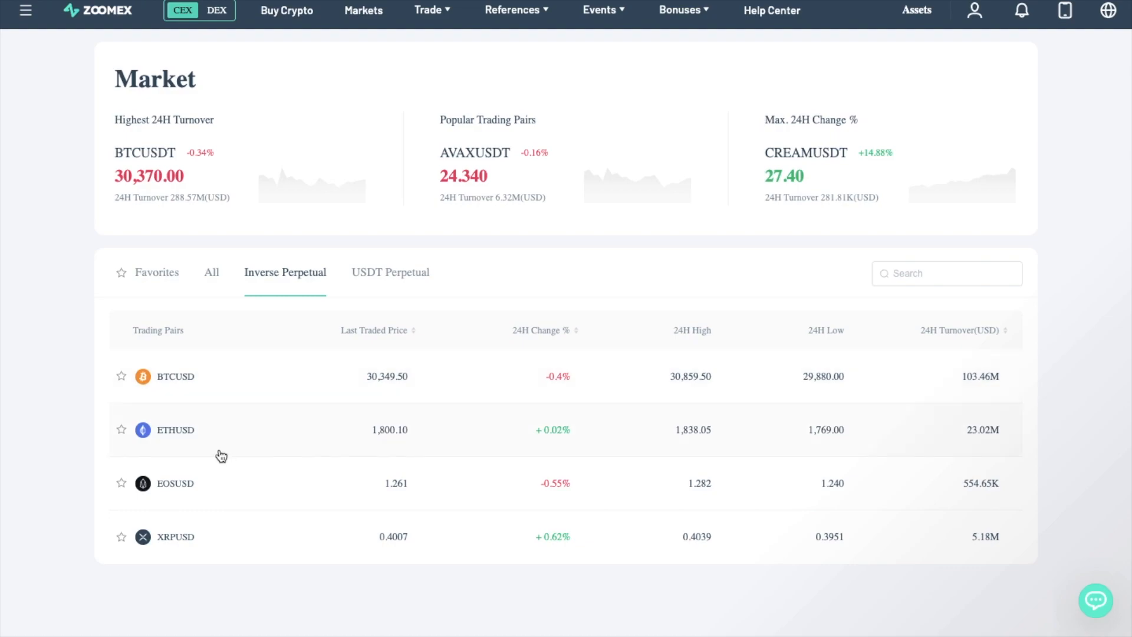
{"action": "mouse_move", "coordinate": [218, 506]}
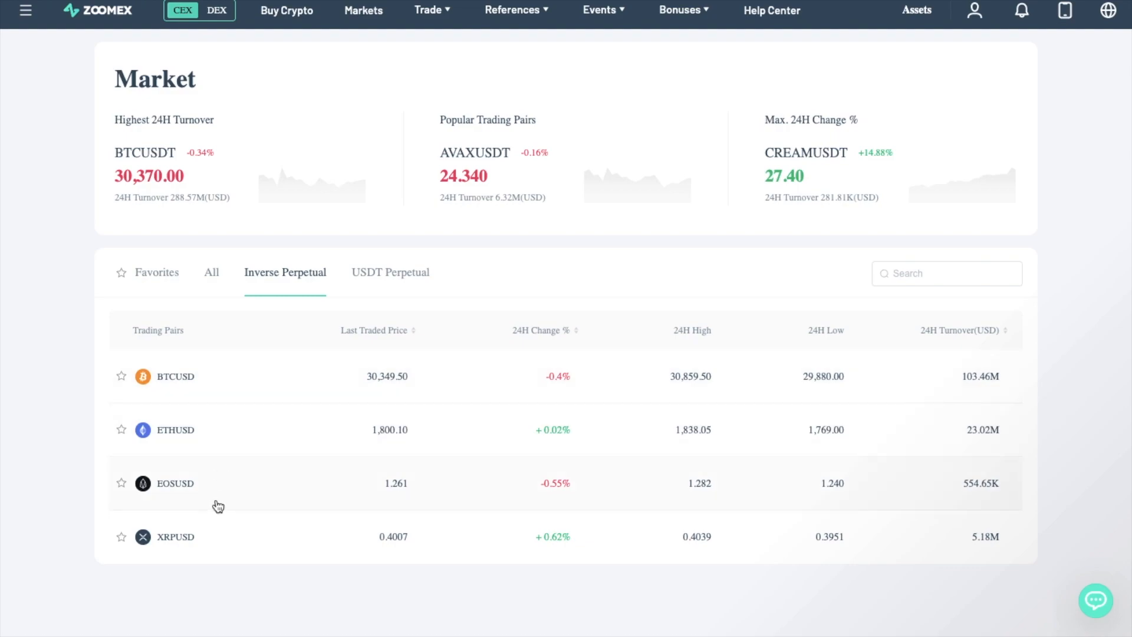
{"action": "mouse_move", "coordinate": [218, 549]}
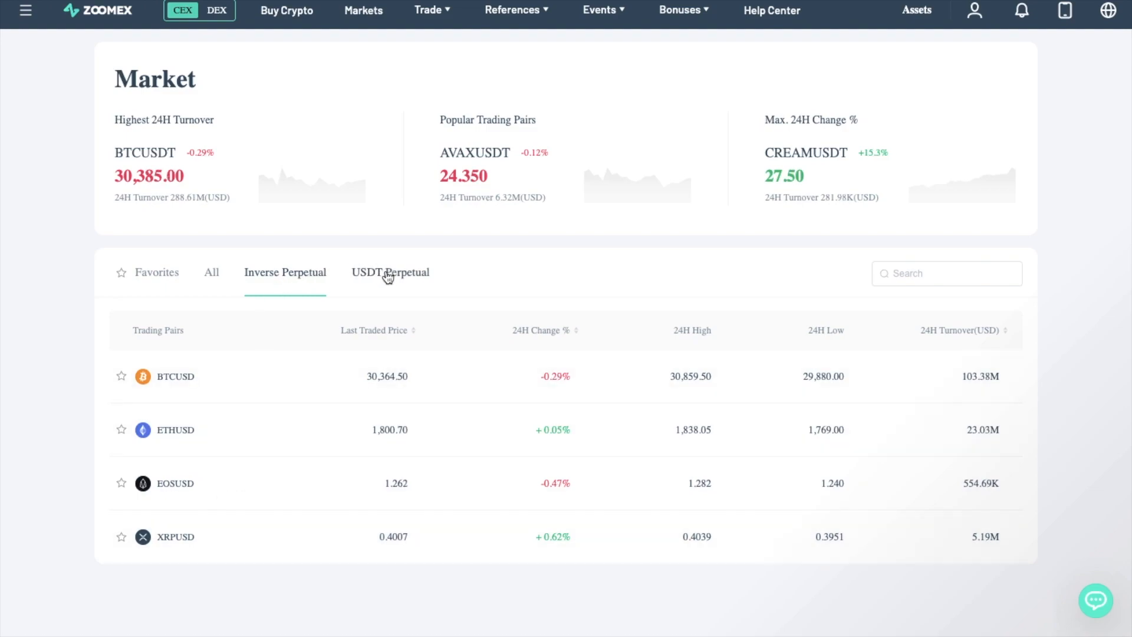
{"action": "left_click", "coordinate": [390, 273]}
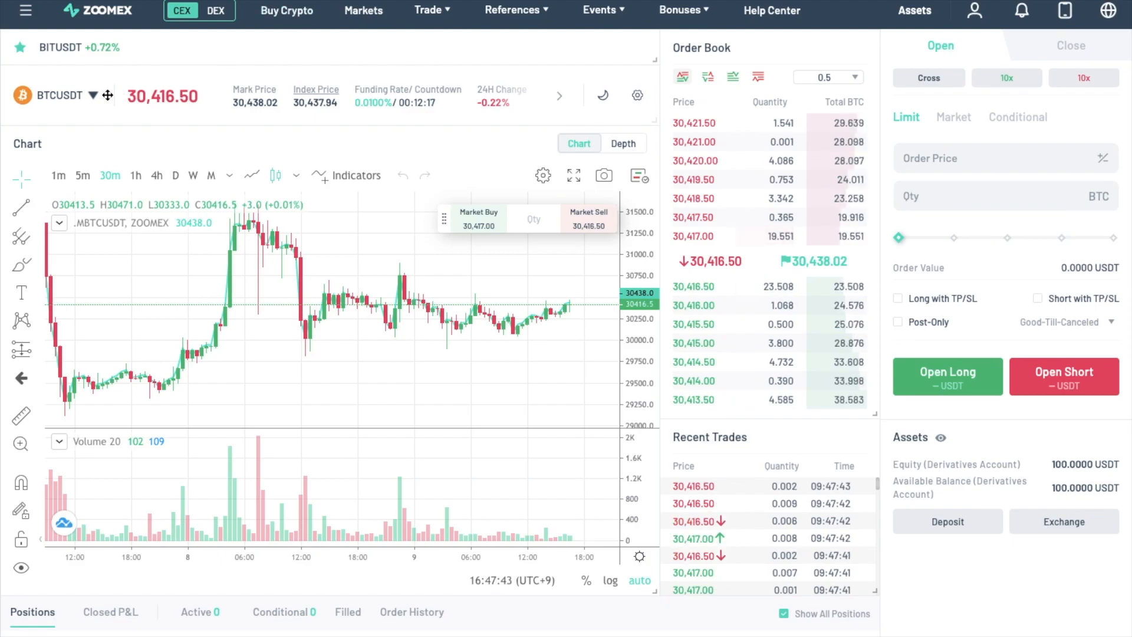
Turn on the dark theme for the BTCUSDT perpetual page and scroll it.
{"action": "left_click", "coordinate": [92, 95]}
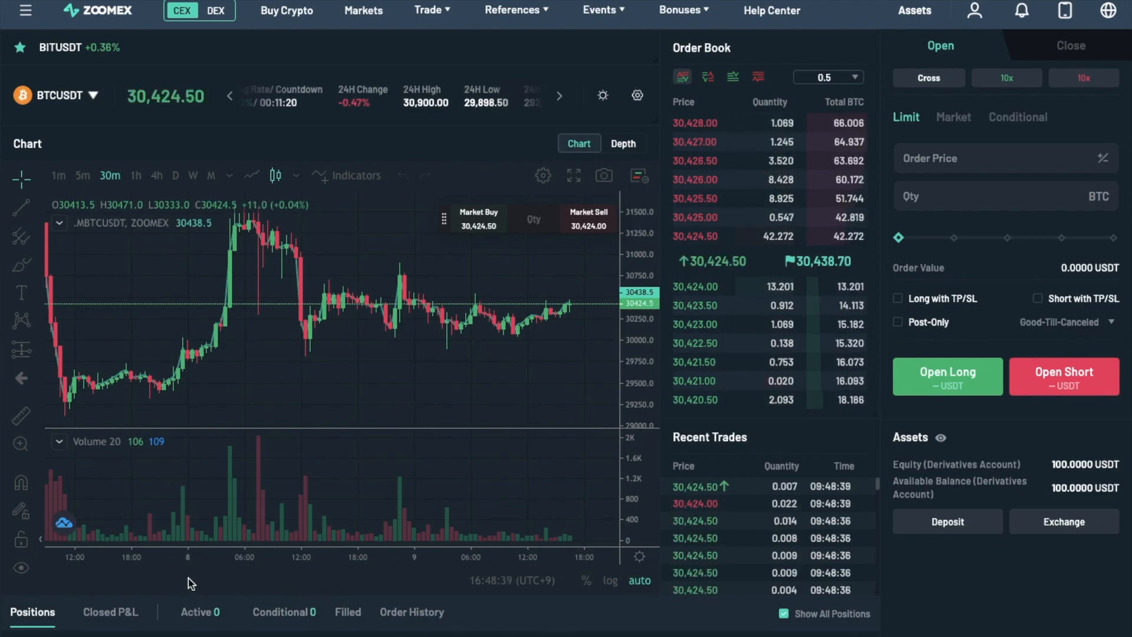
{"action": "scroll", "scroll_direction": "down", "scroll_amount": 3}
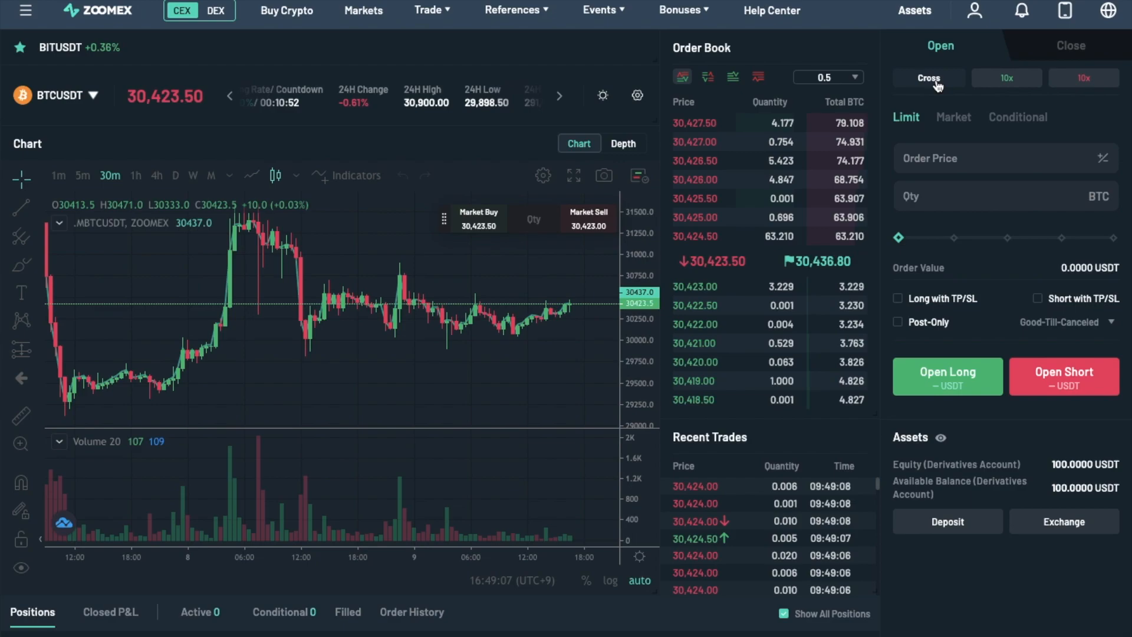
{"action": "left_click", "coordinate": [929, 77]}
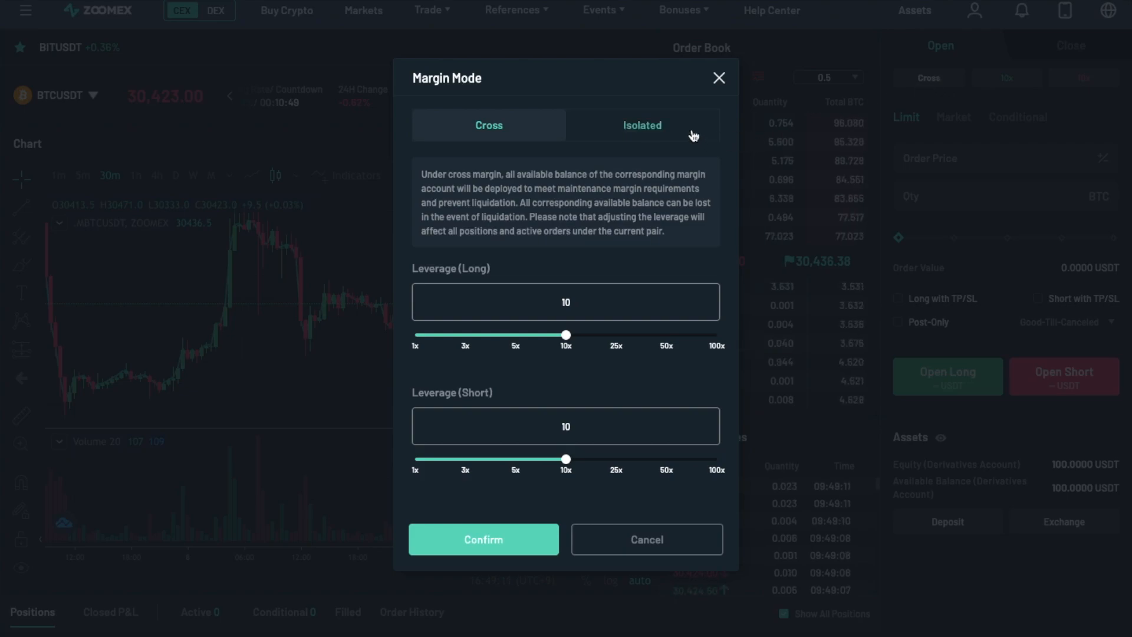
{"action": "left_click", "coordinate": [642, 124]}
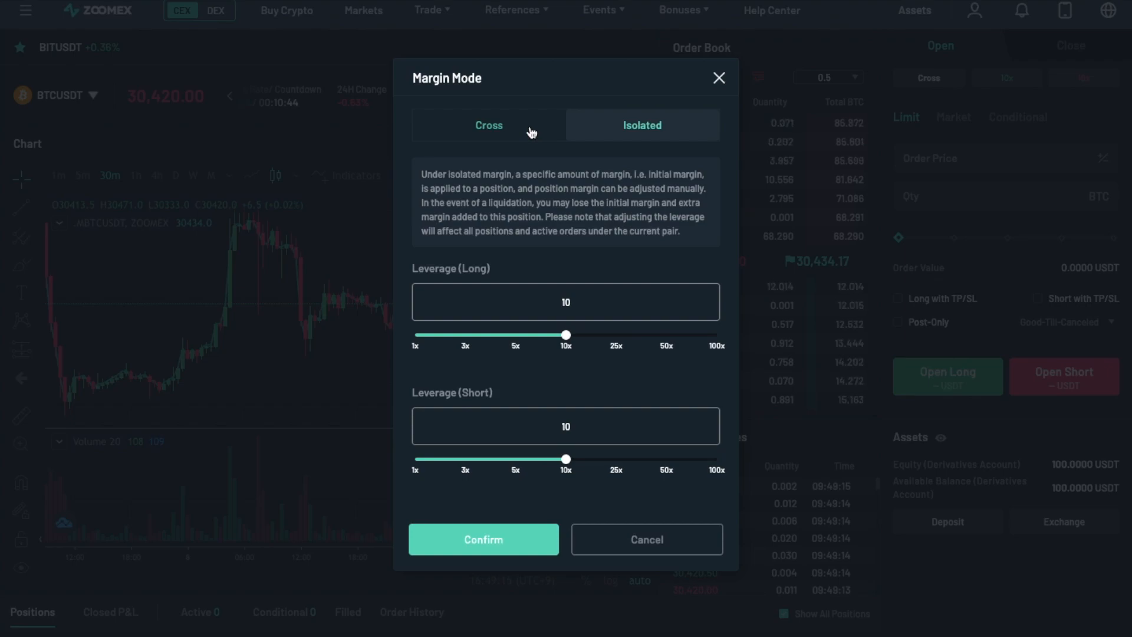
{"action": "left_click", "coordinate": [489, 125]}
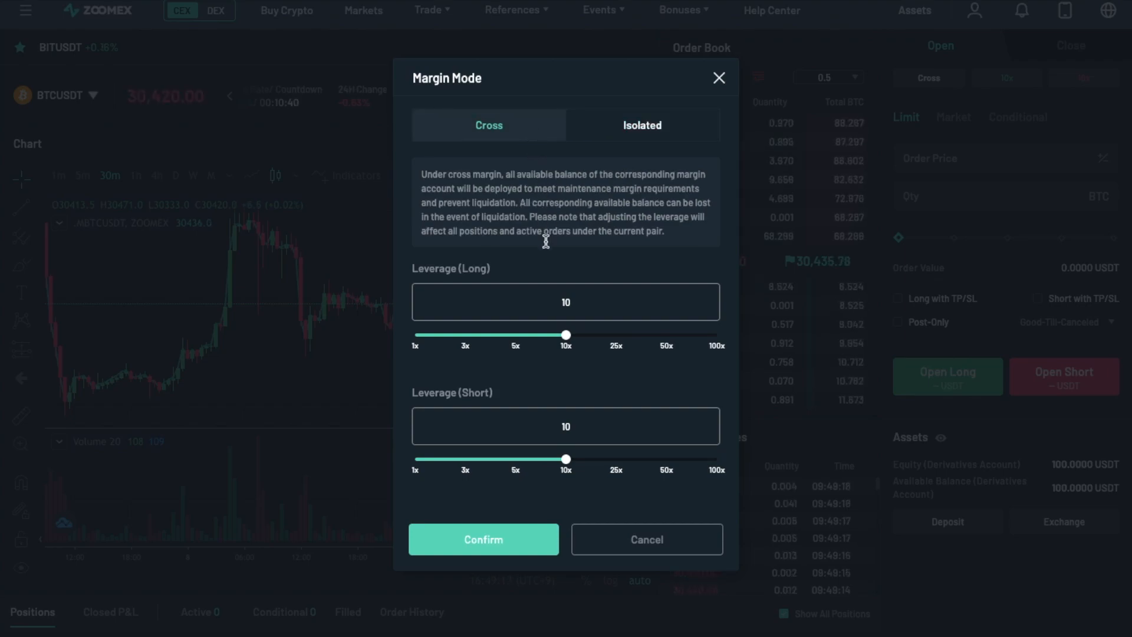
{"action": "mouse_move", "coordinate": [595, 369]}
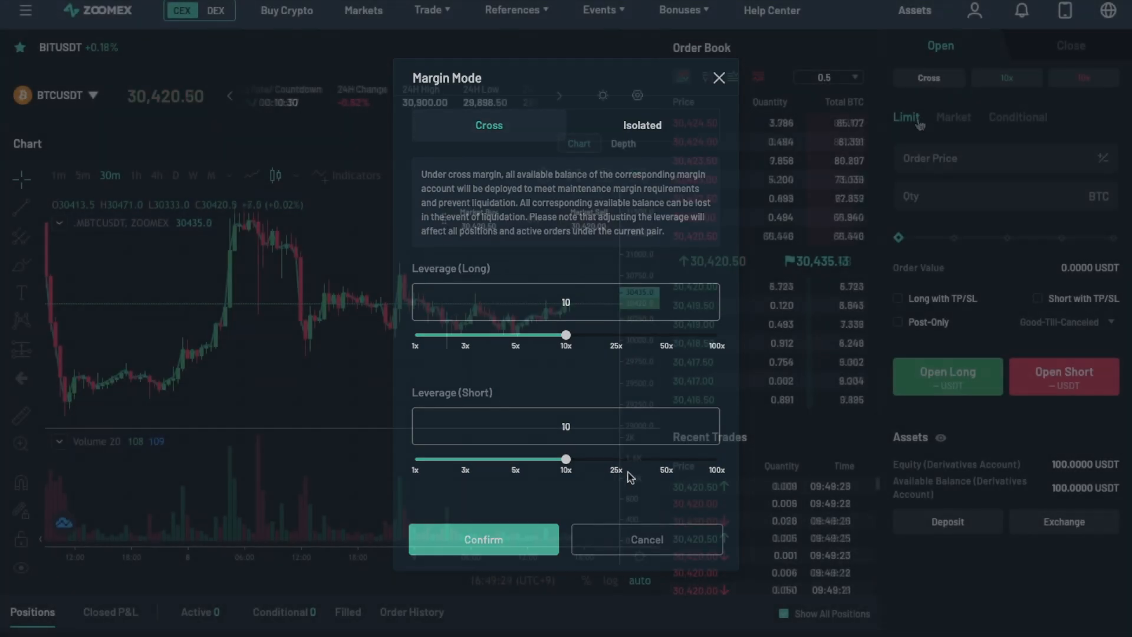
{"action": "left_click", "coordinate": [483, 539]}
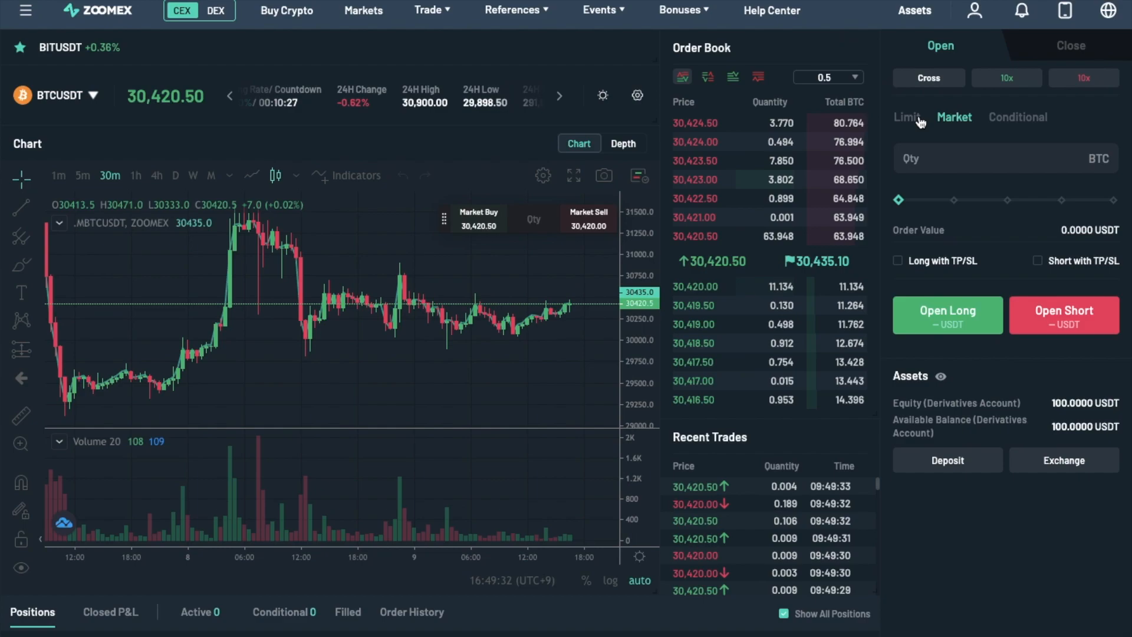
{"action": "mouse_move", "coordinate": [915, 126]}
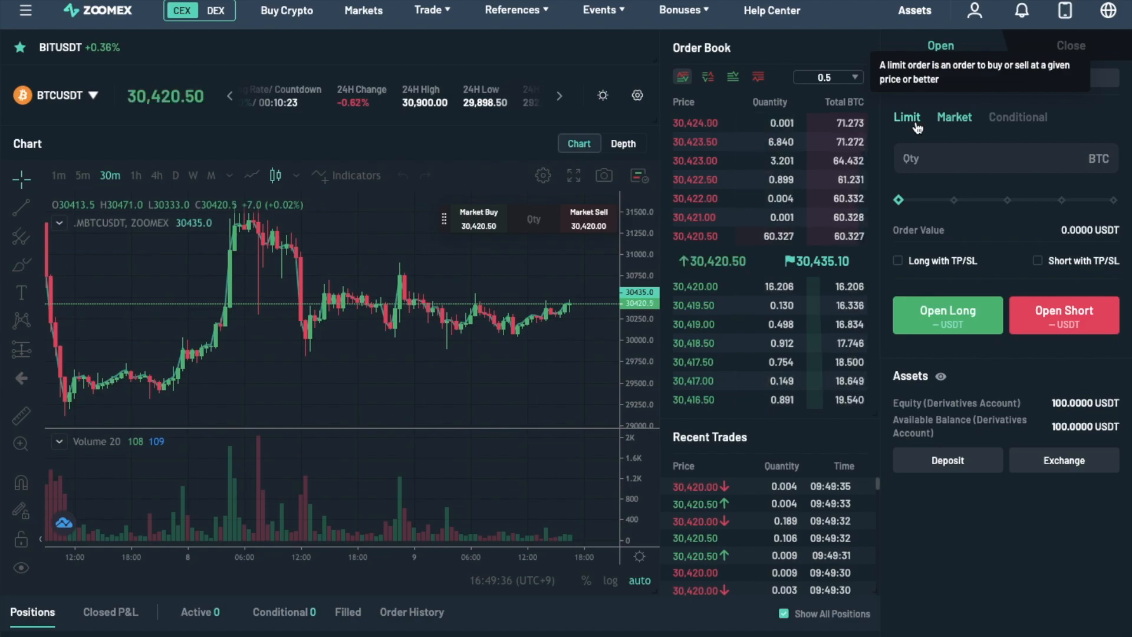
{"action": "left_click", "coordinate": [1018, 117]}
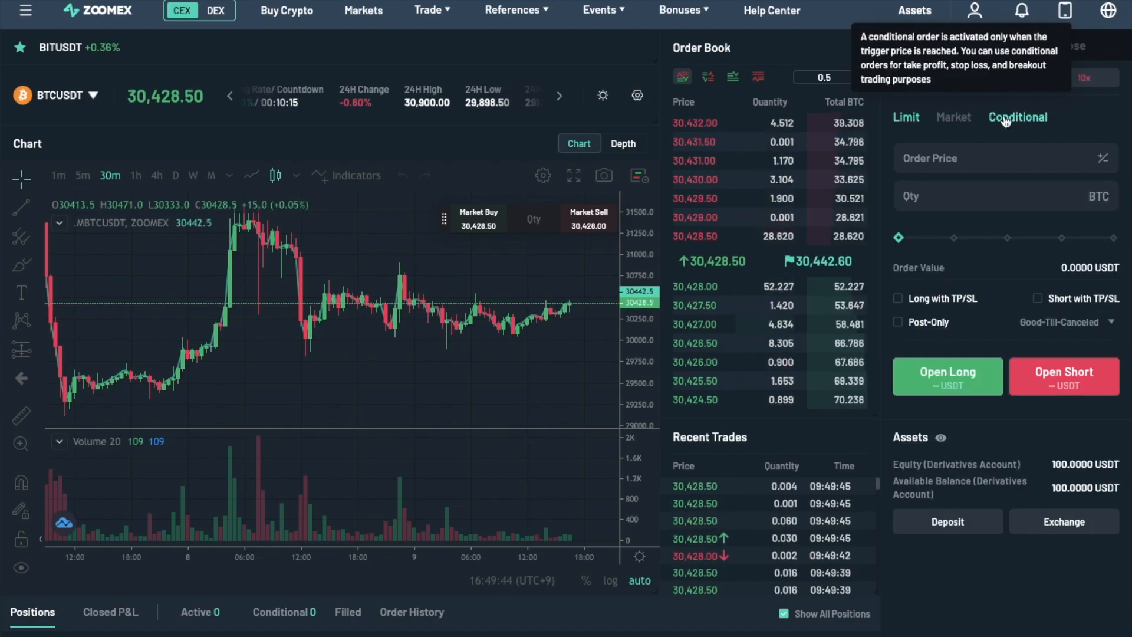
{"action": "left_click", "coordinate": [1018, 117]}
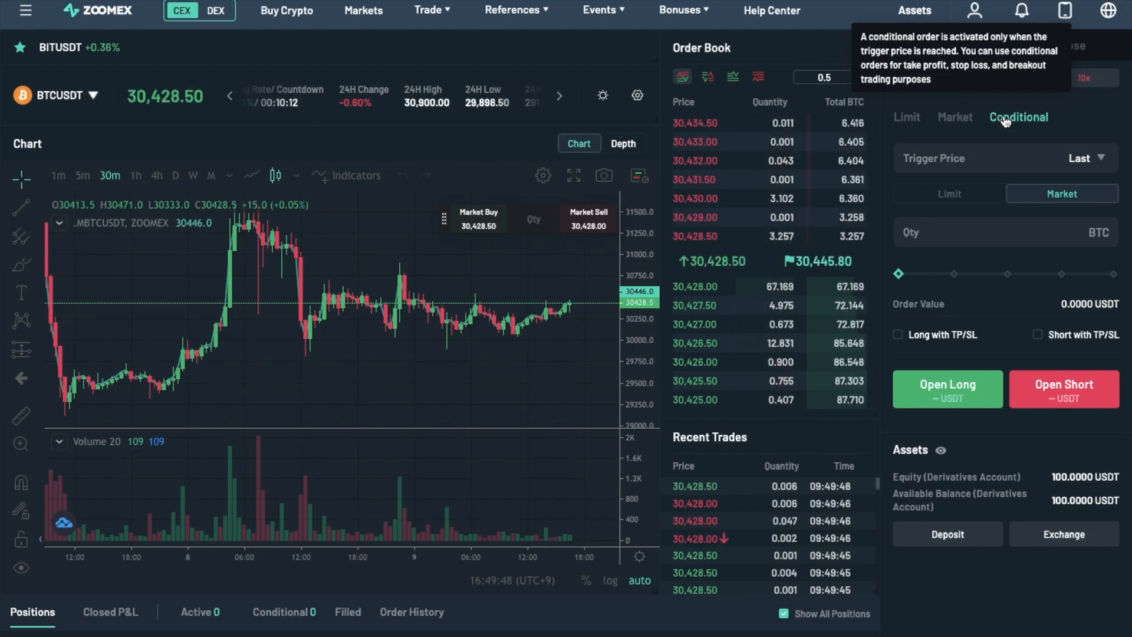
{"action": "left_click", "coordinate": [953, 117]}
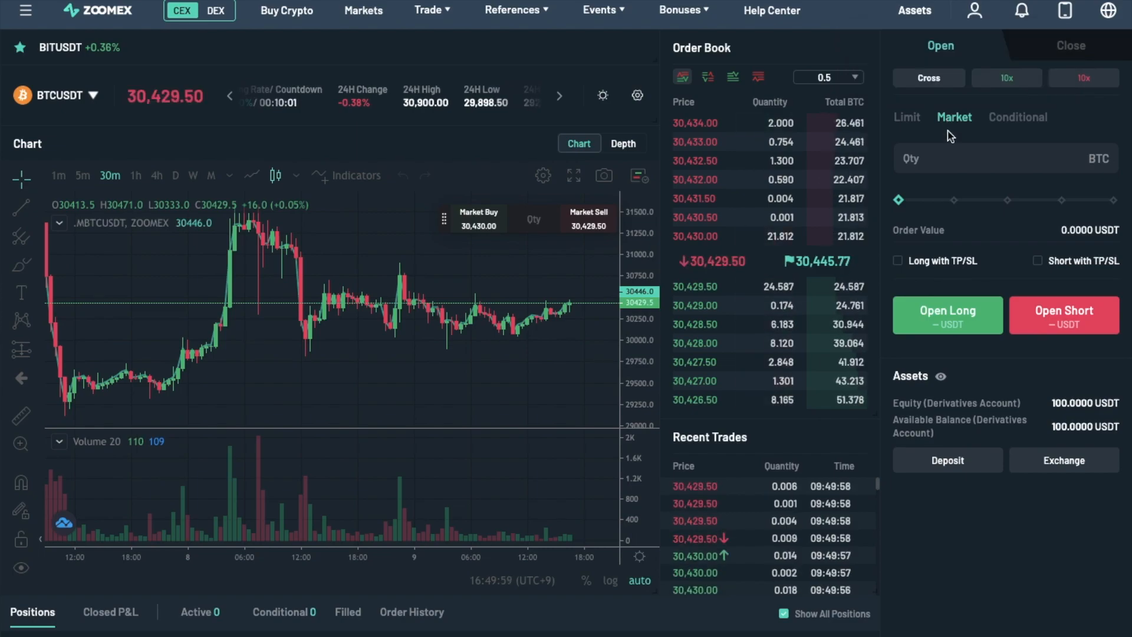
Buy a 0.016 BTC BTCUSDT market long at 50% quantity with TP/SL enabled.
{"action": "left_click_drag", "start_coordinate": [897, 200], "coordinate": [1006, 200]}
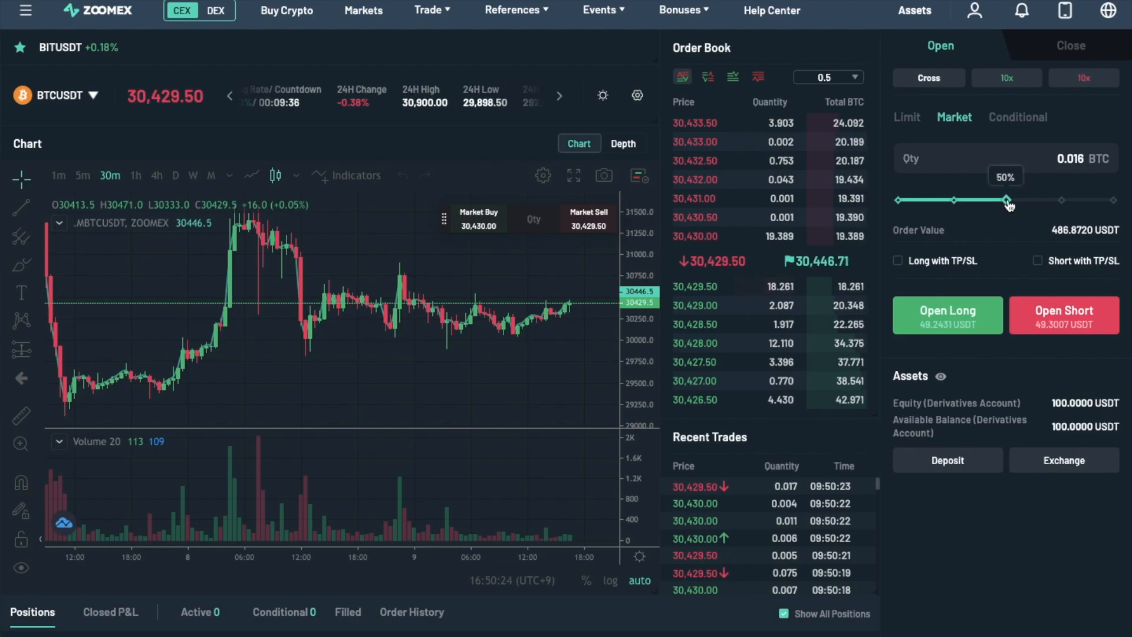
{"action": "left_click", "coordinate": [897, 260]}
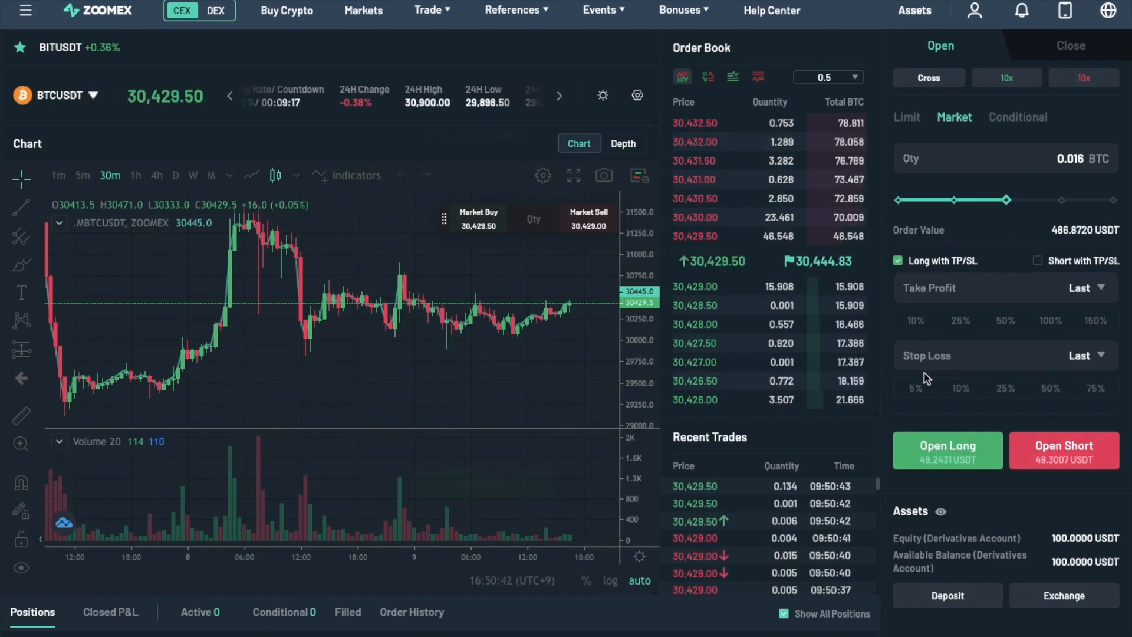
{"action": "left_click", "coordinate": [947, 450]}
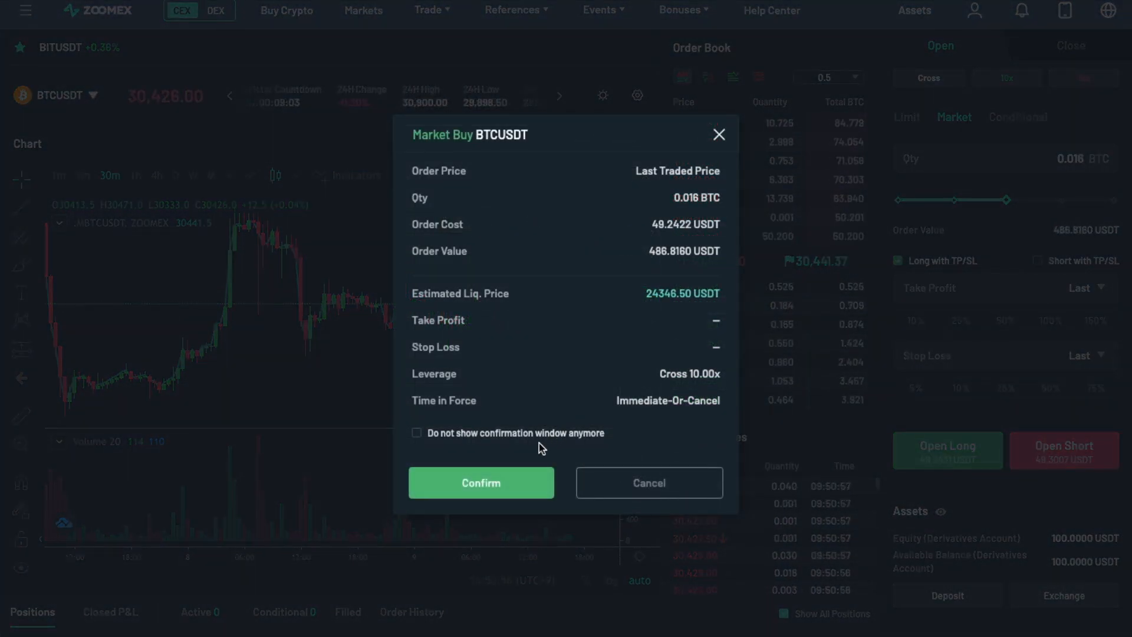
{"action": "left_click", "coordinate": [481, 482]}
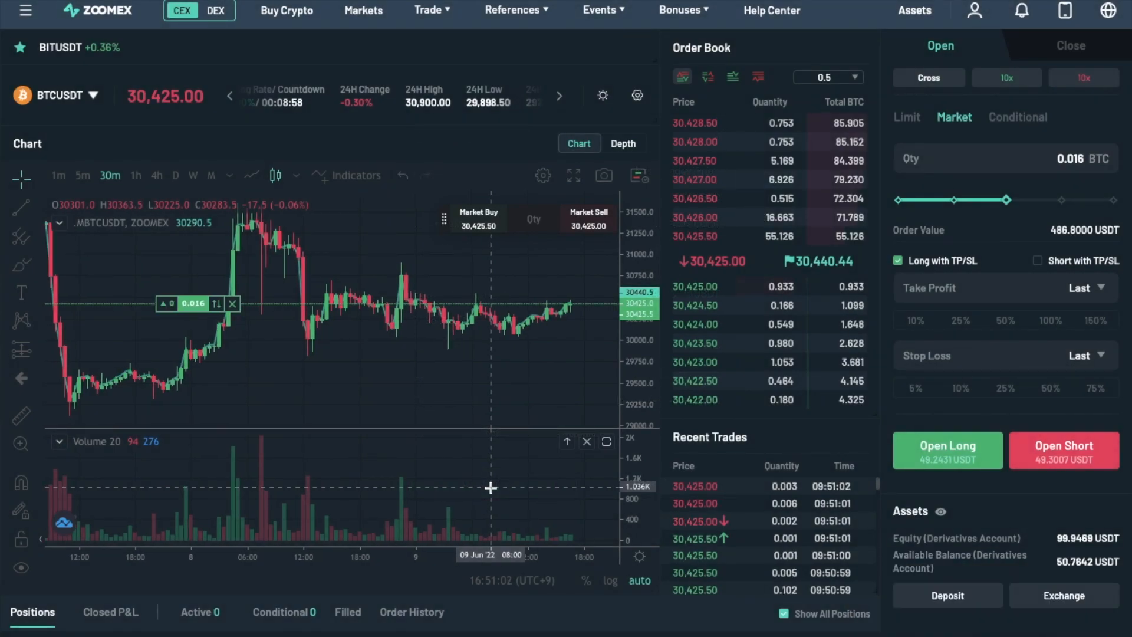
{"action": "left_click", "coordinate": [947, 449]}
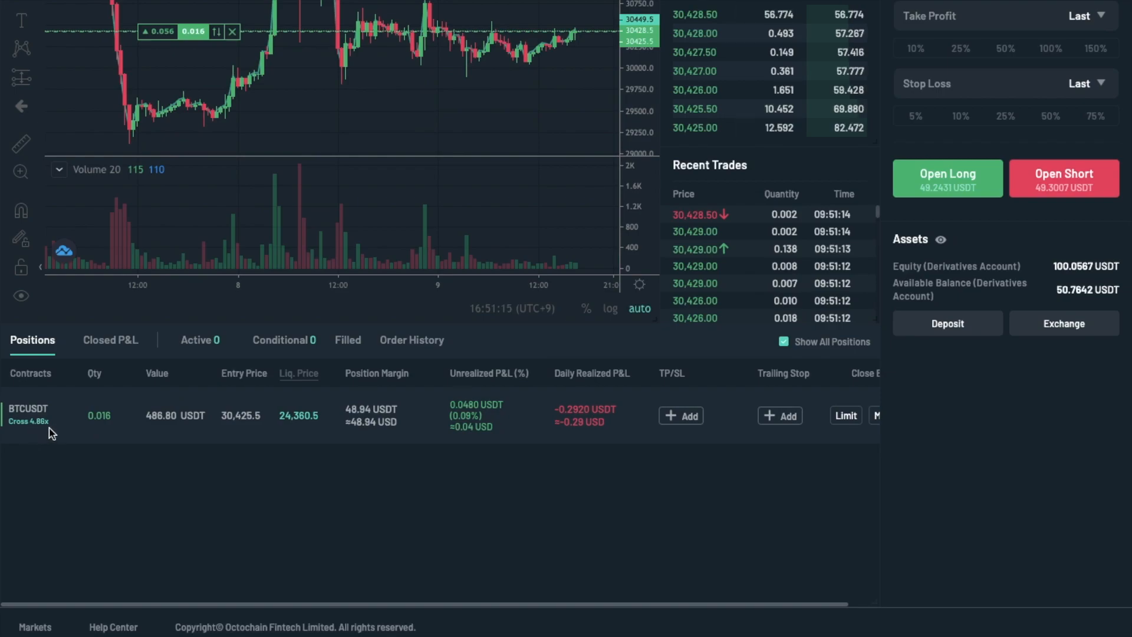
{"action": "mouse_move", "coordinate": [287, 429]}
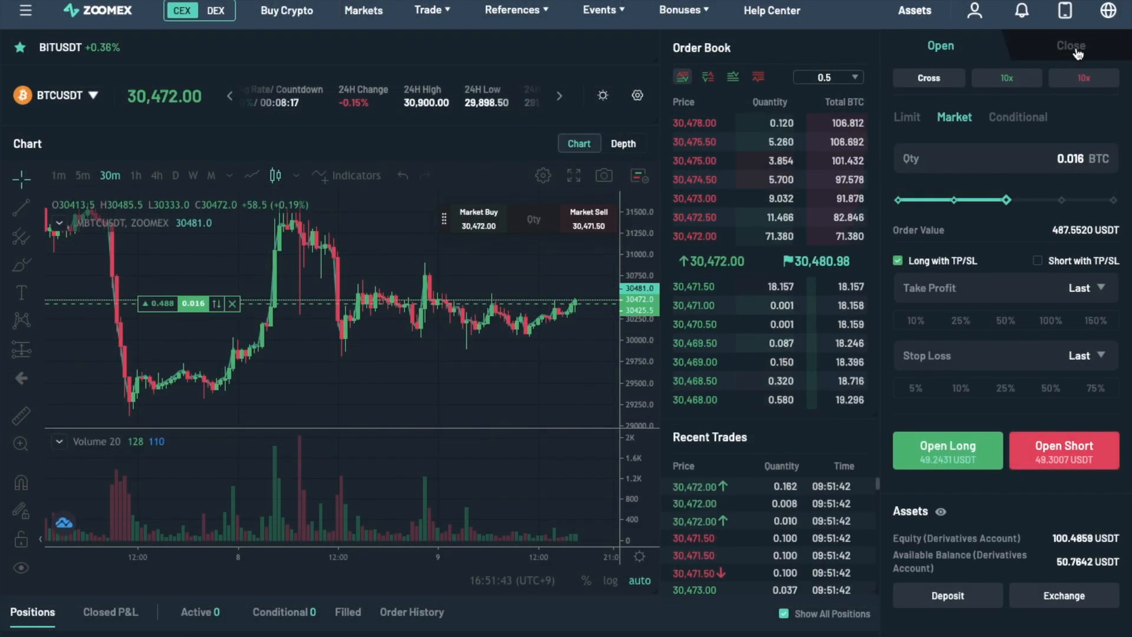
Close 100% of the 0.016 BTC BTCUSDT long at market and confirm.
{"action": "left_click", "coordinate": [1067, 46]}
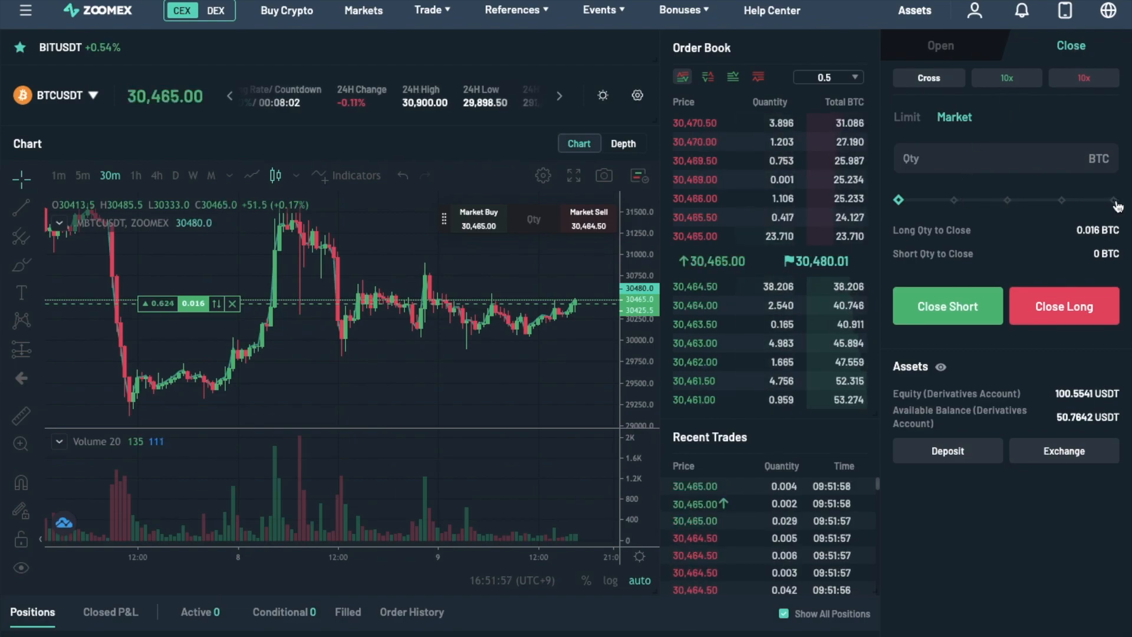
{"action": "left_click_drag", "start_coordinate": [894, 200], "coordinate": [1114, 200]}
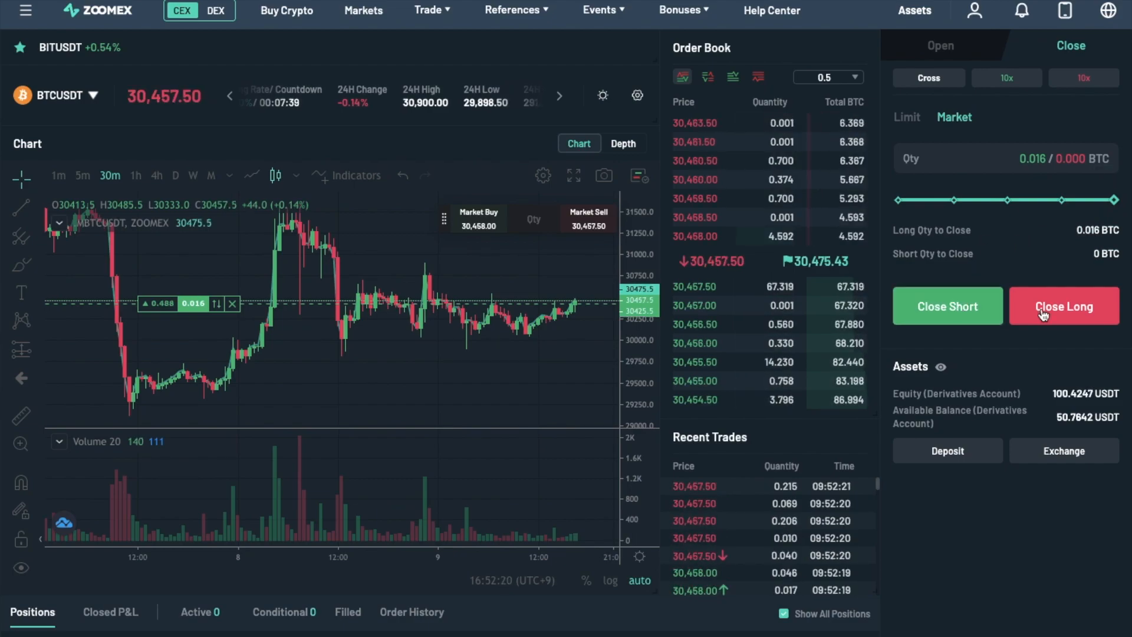
{"action": "left_click", "coordinate": [1063, 305]}
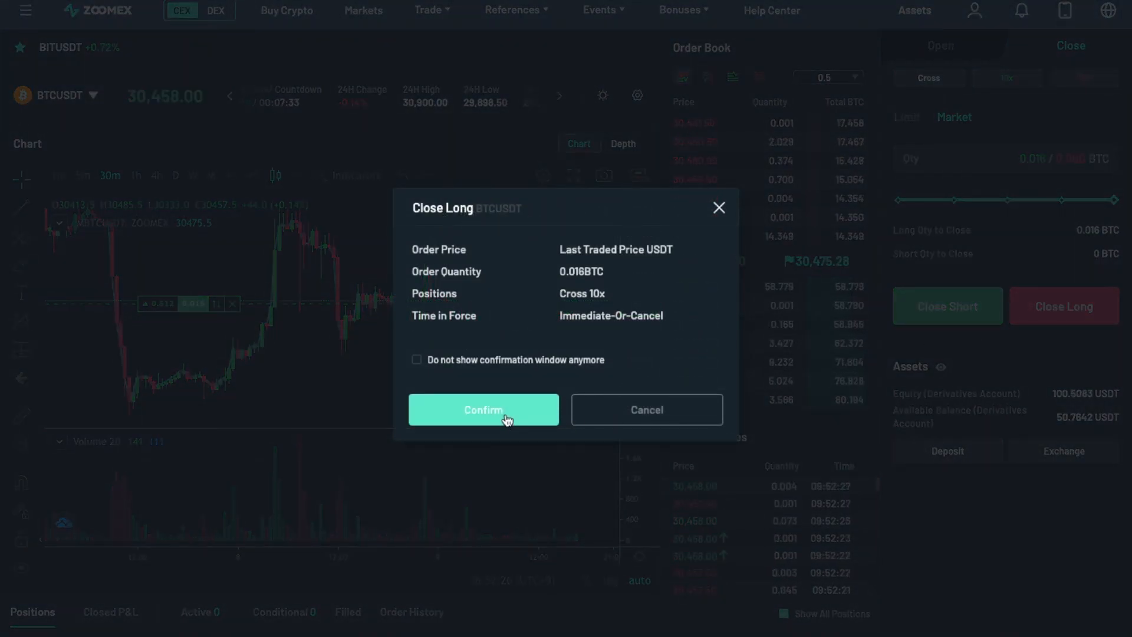
{"action": "left_click", "coordinate": [484, 409]}
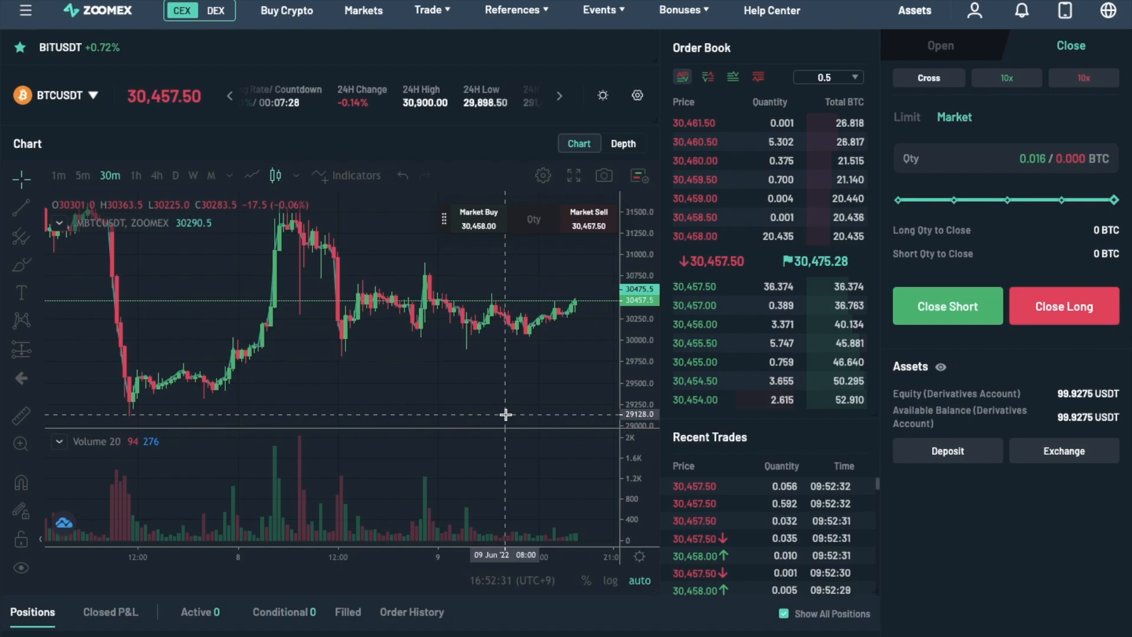
{"action": "left_click", "coordinate": [914, 10]}
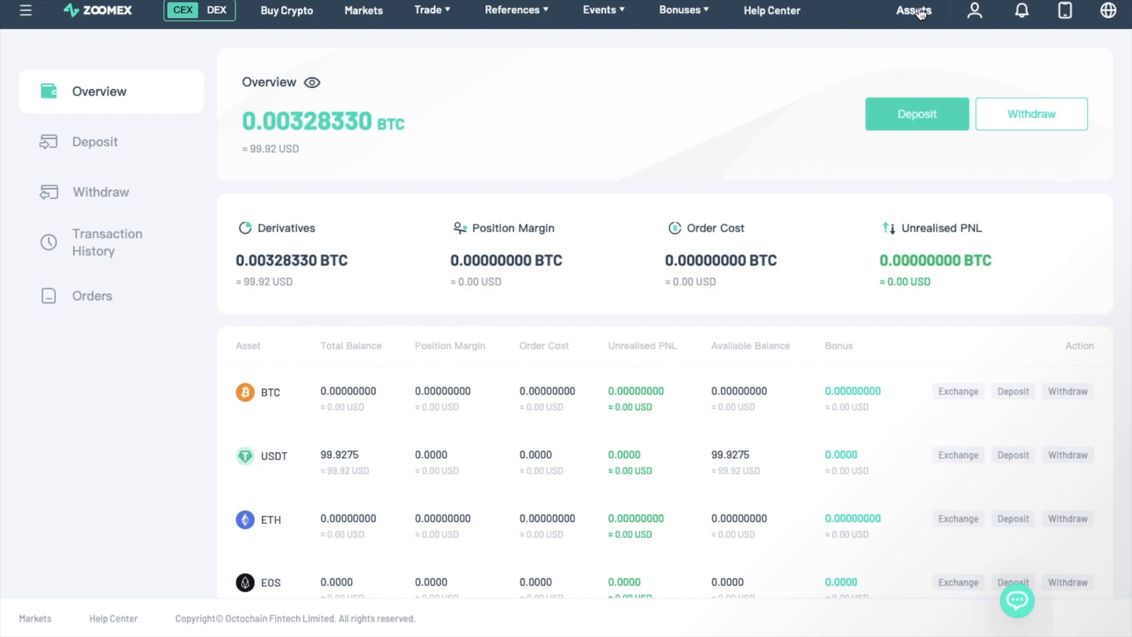
Open the USDT withdrawal page and leave the network set to TRC20.
{"action": "left_click", "coordinate": [1067, 455]}
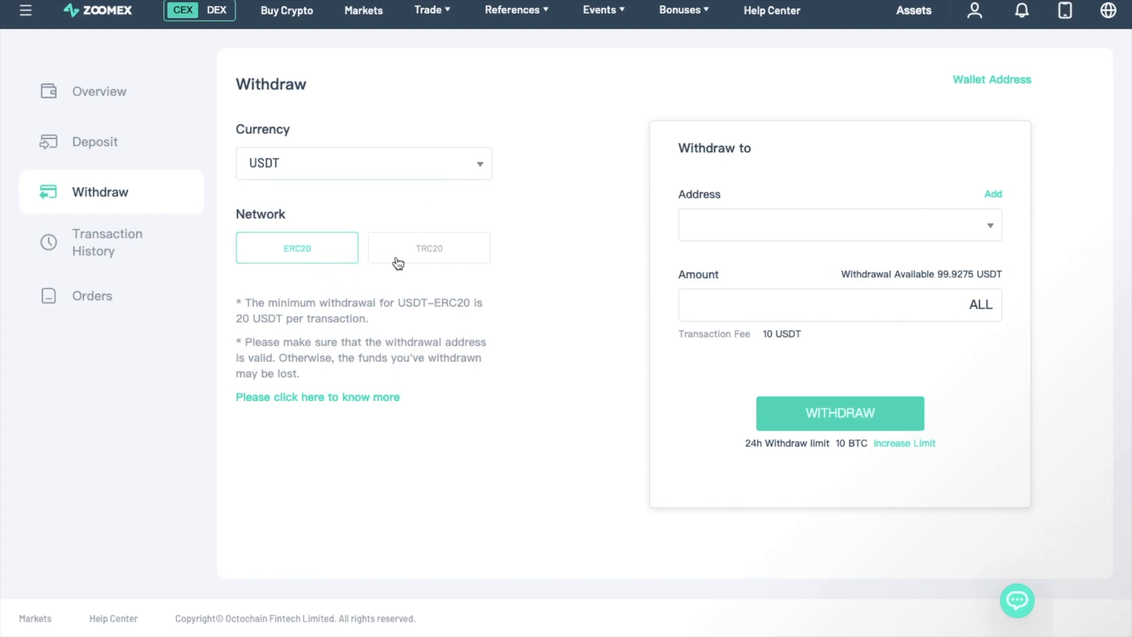
{"action": "left_click", "coordinate": [428, 247]}
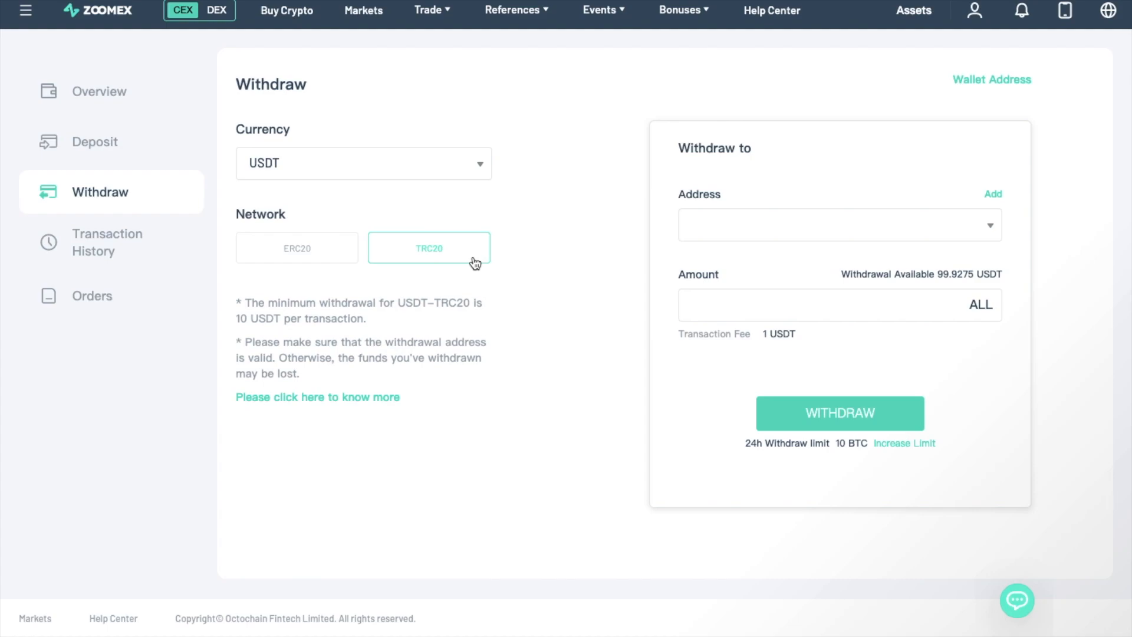
{"action": "left_click", "coordinate": [297, 247]}
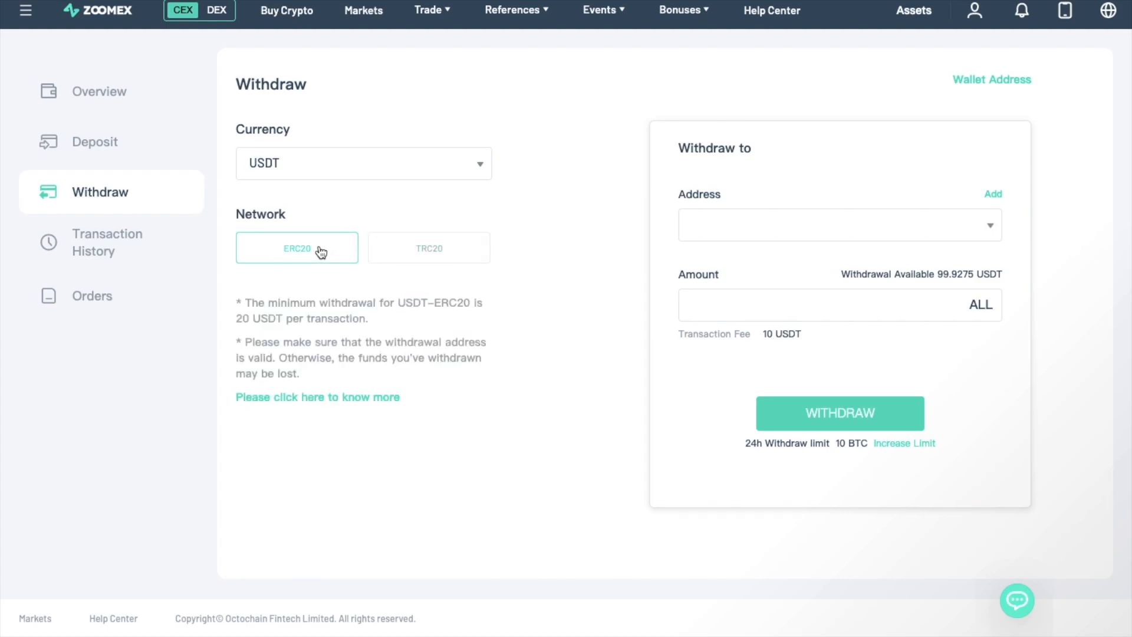
{"action": "mouse_move", "coordinate": [318, 272]}
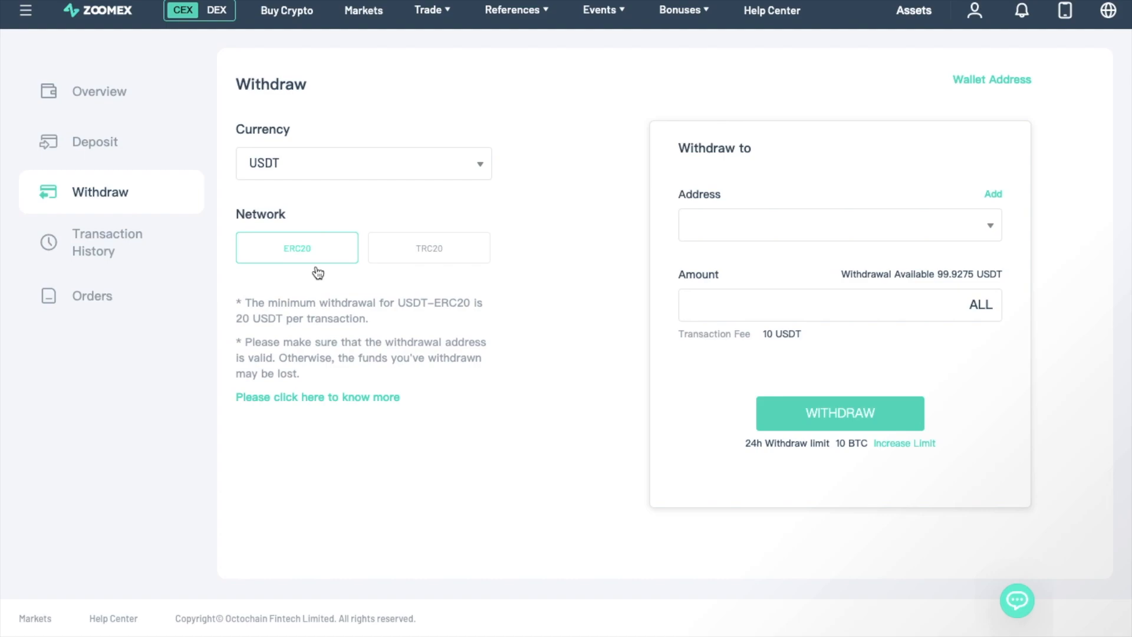
{"action": "left_click", "coordinate": [429, 247]}
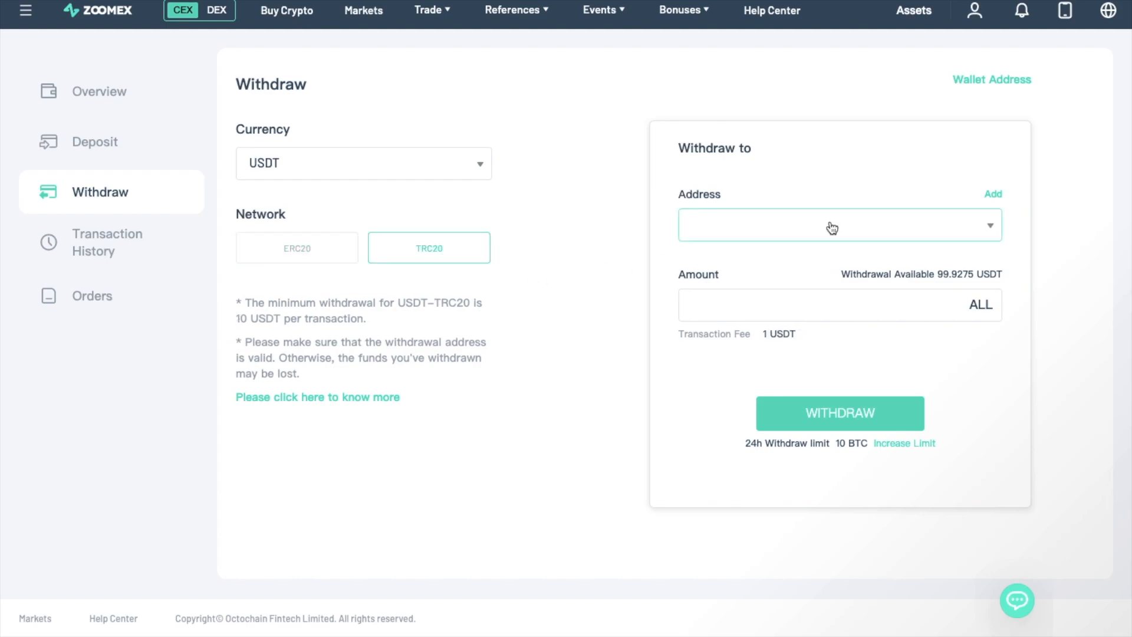
{"action": "left_click", "coordinate": [831, 225]}
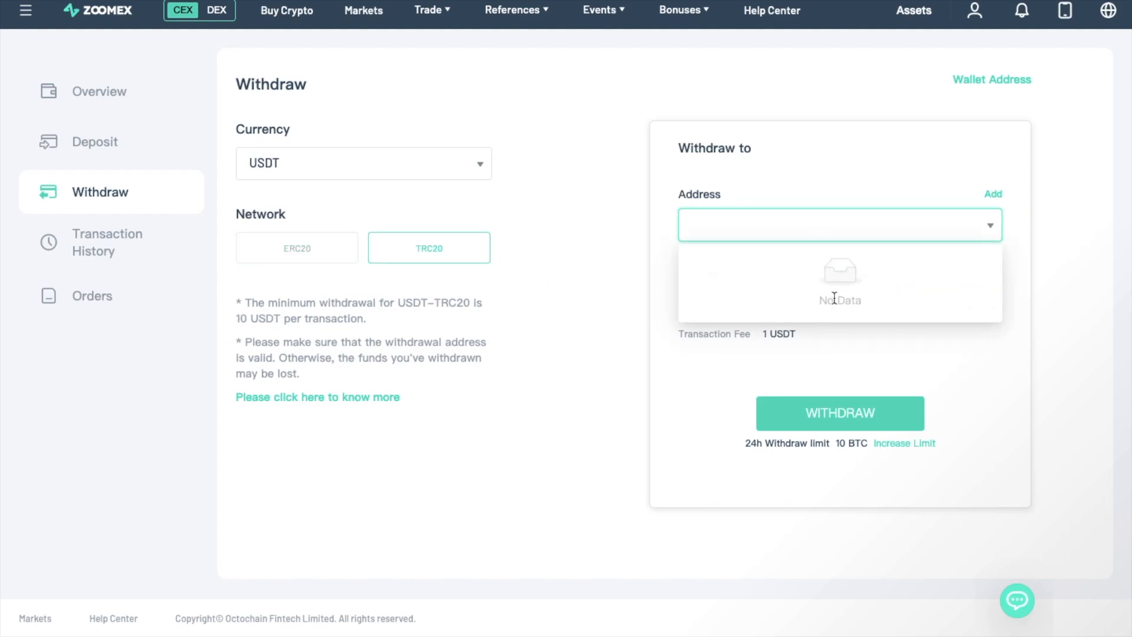
{"action": "mouse_move", "coordinate": [992, 194]}
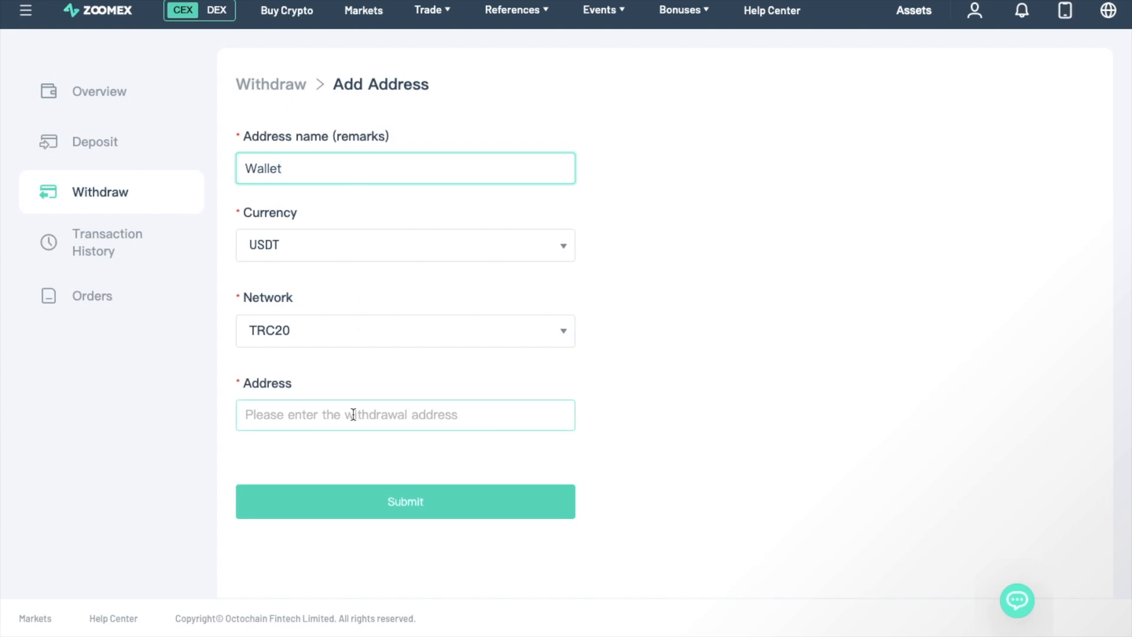
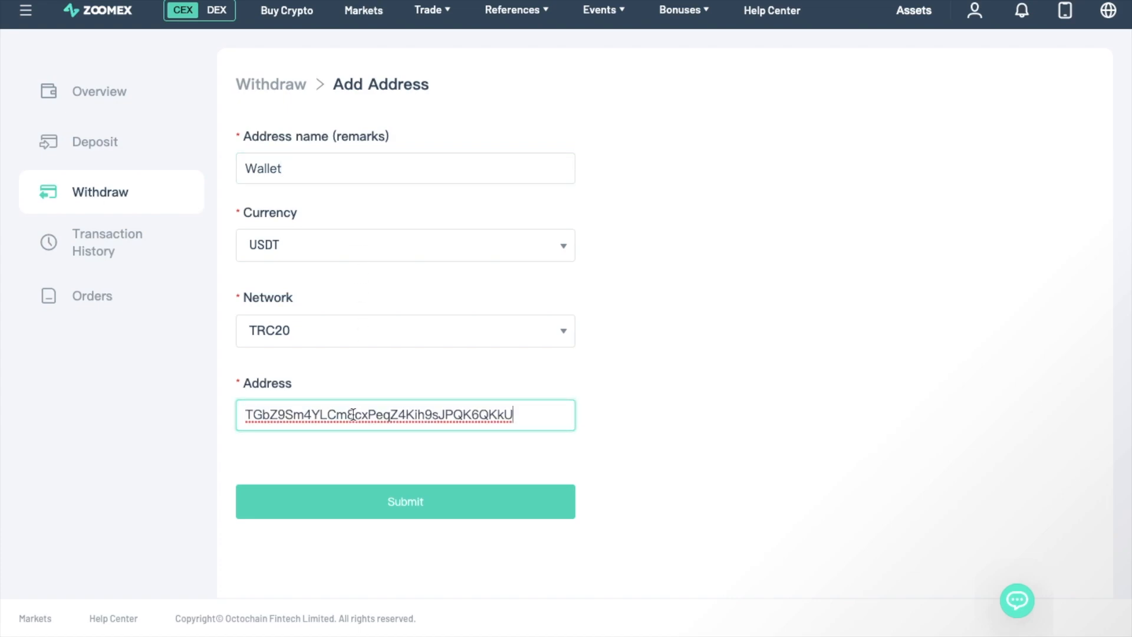
{"action": "left_click", "coordinate": [405, 501]}
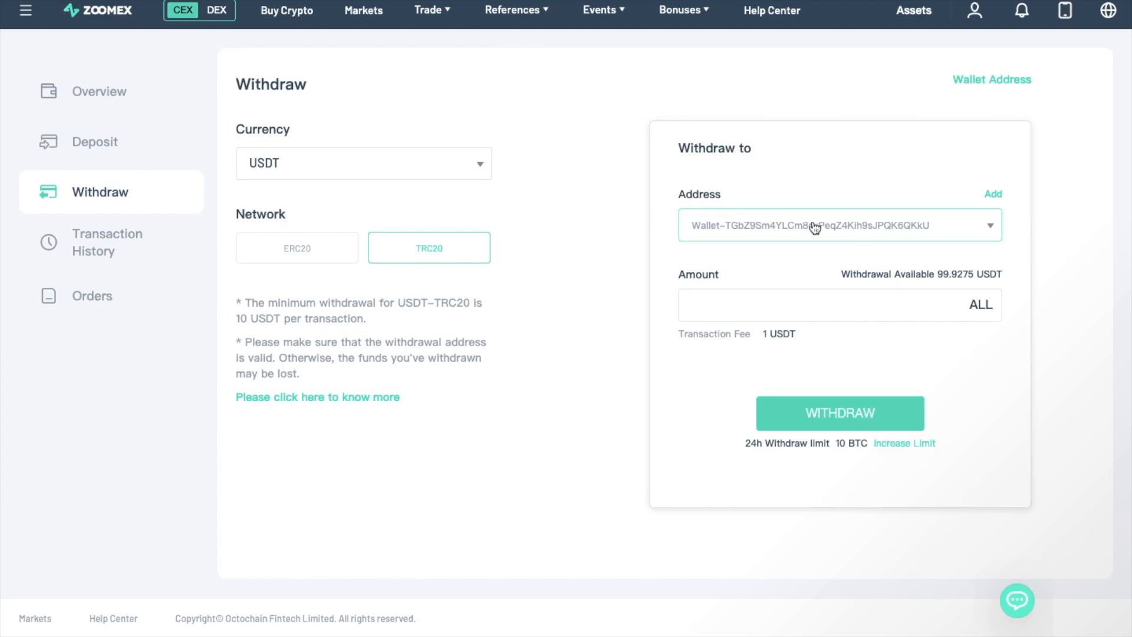
{"action": "left_click", "coordinate": [797, 314]}
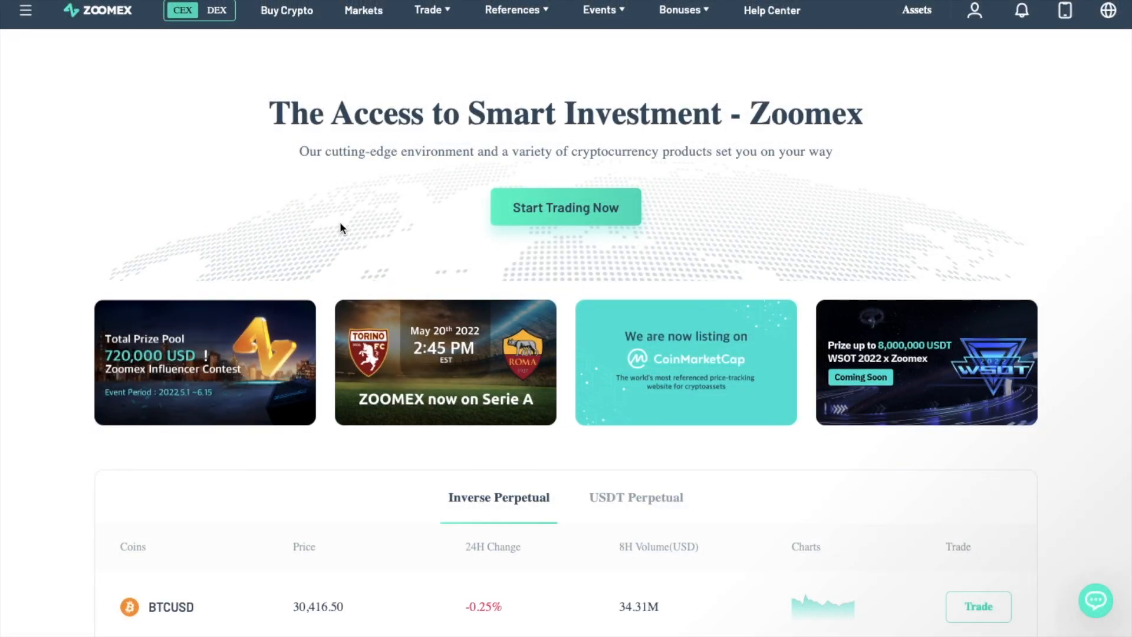
{"action": "mouse_move", "coordinate": [1015, 242]}
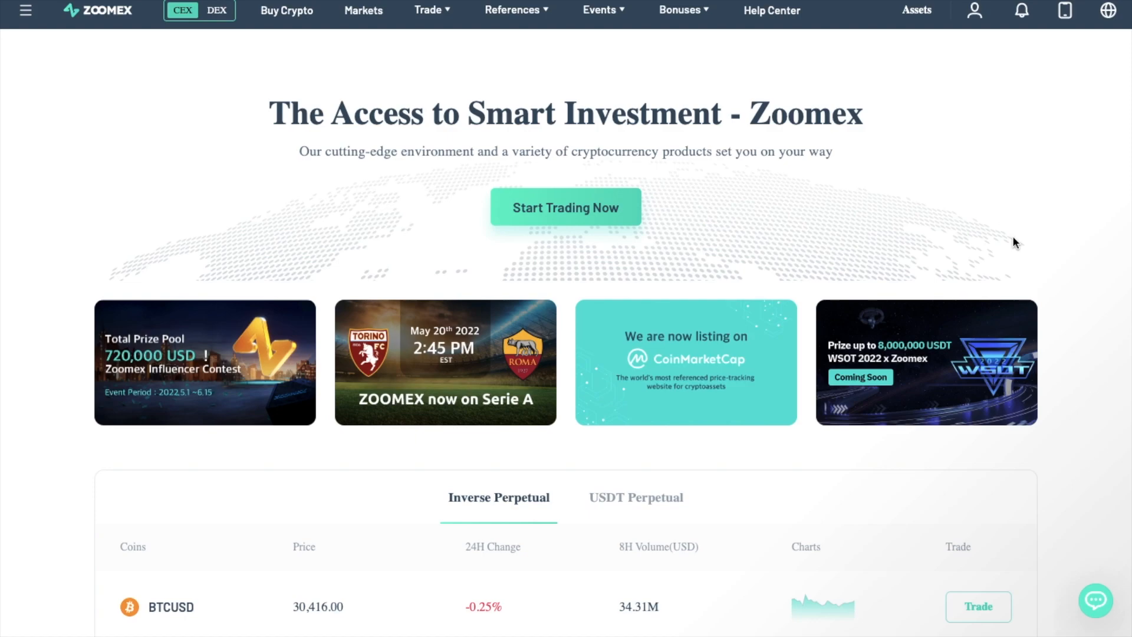
Open the WSOT 2022 campaign page from the homepage banner.
{"action": "left_click", "coordinate": [926, 362]}
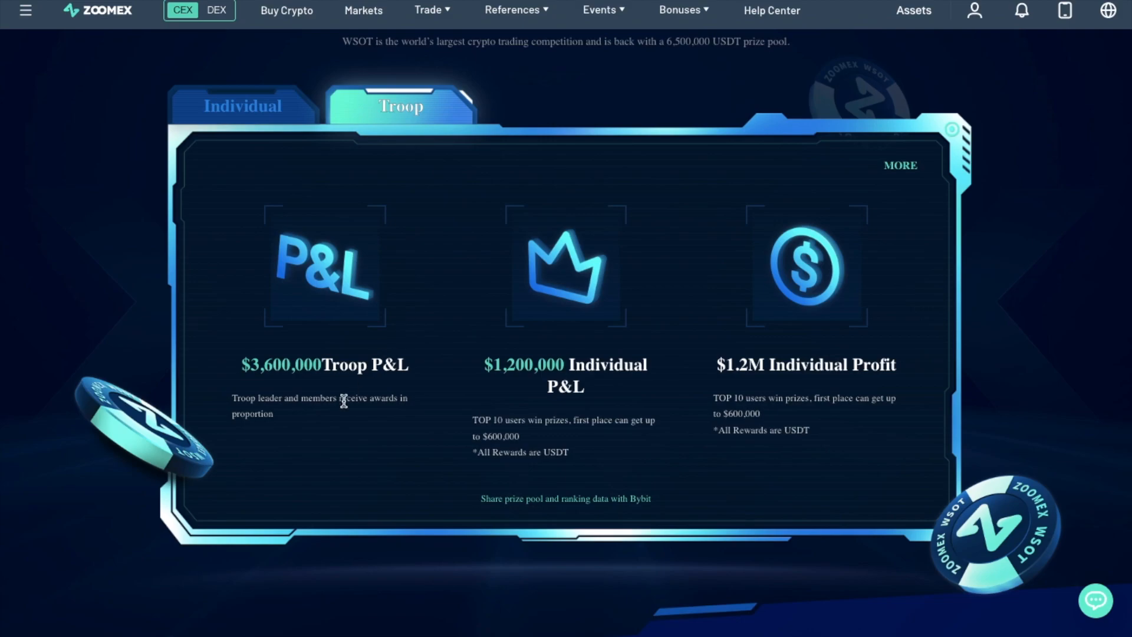
{"action": "mouse_move", "coordinate": [650, 352]}
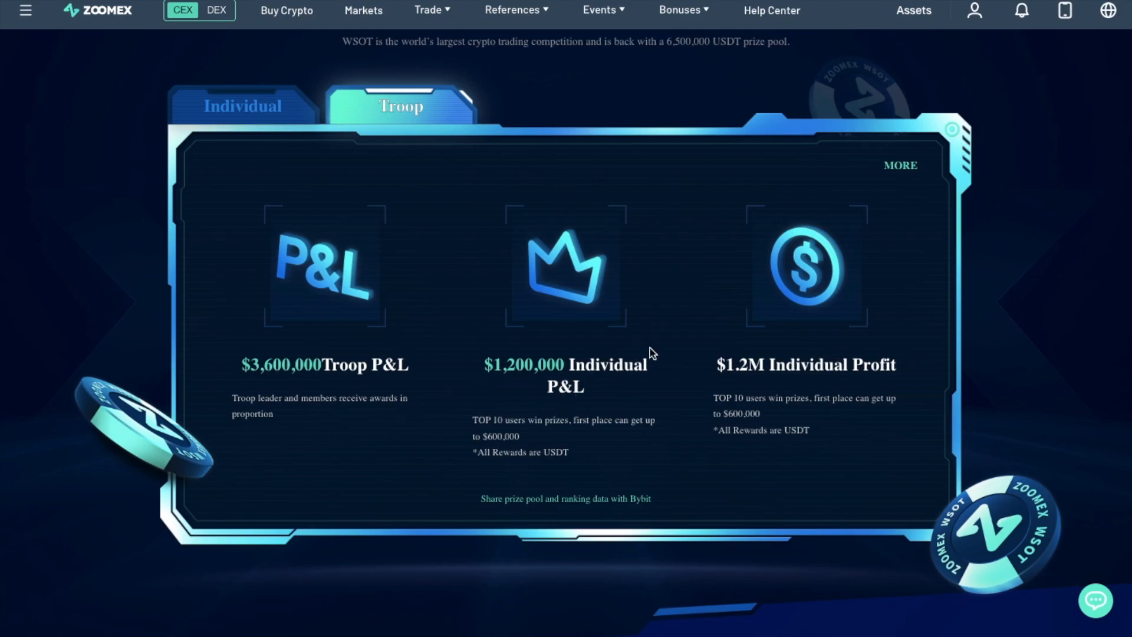
{"action": "mouse_move", "coordinate": [764, 395]}
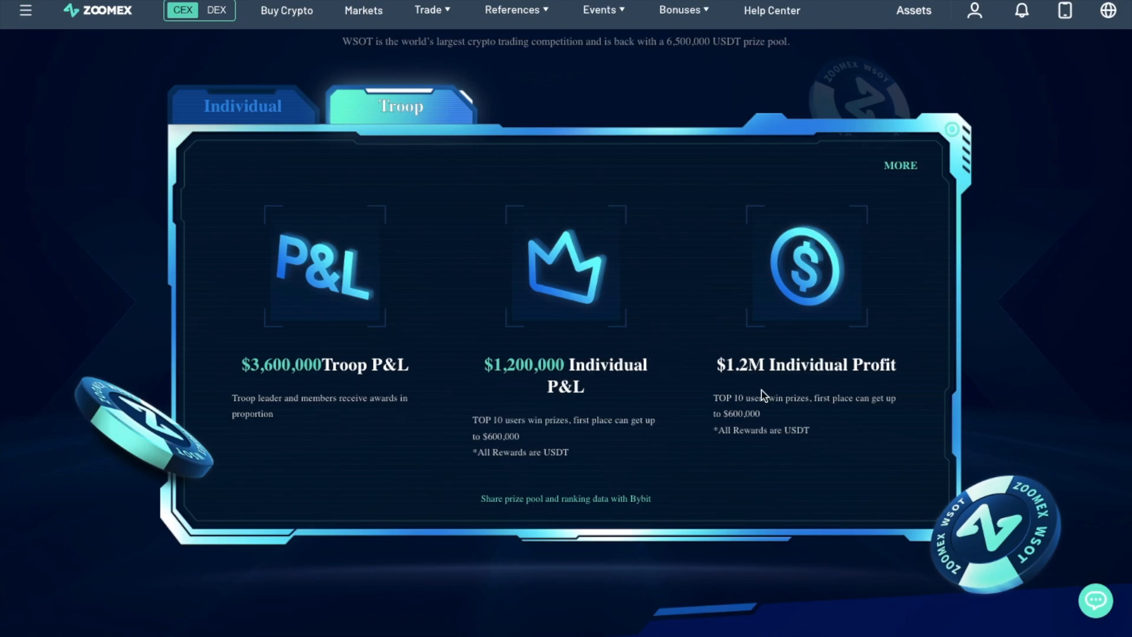